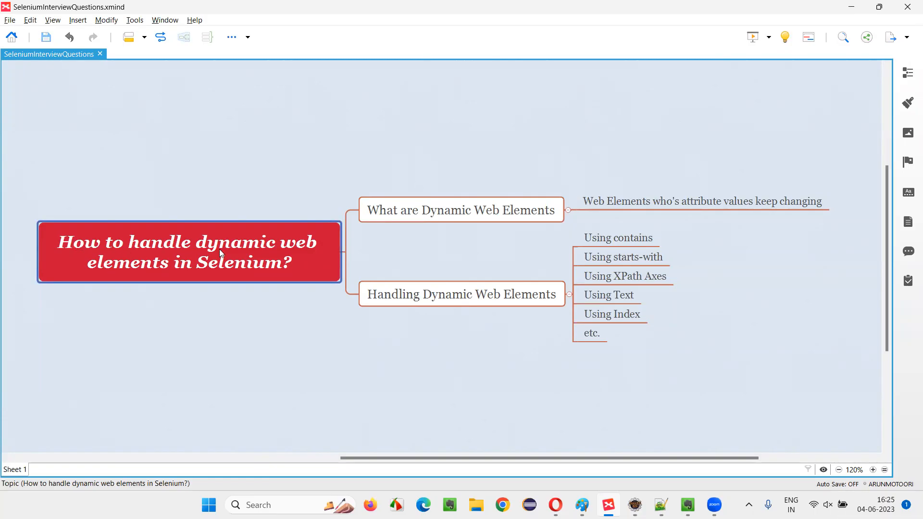
mouse_move(236, 277)
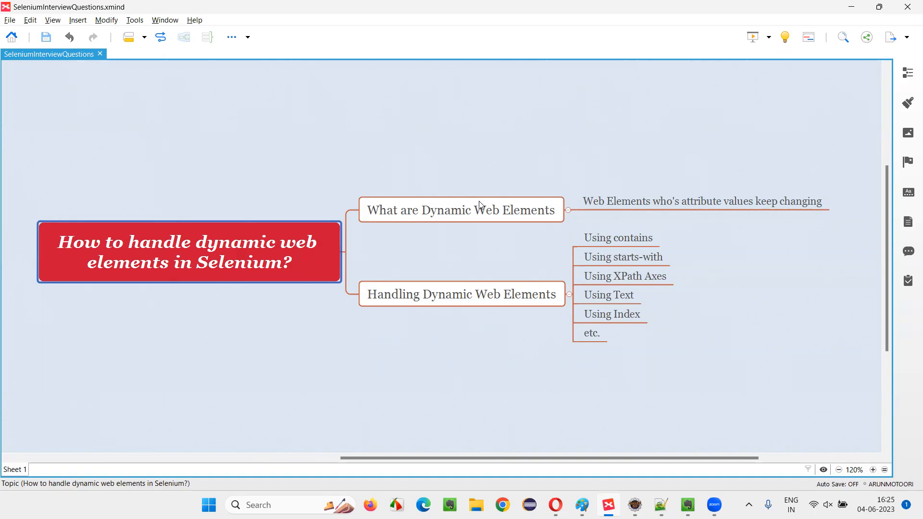
Review the dynamic web elements topic on the mind map, then start a new incognito window for Facebook
left_click(460, 211)
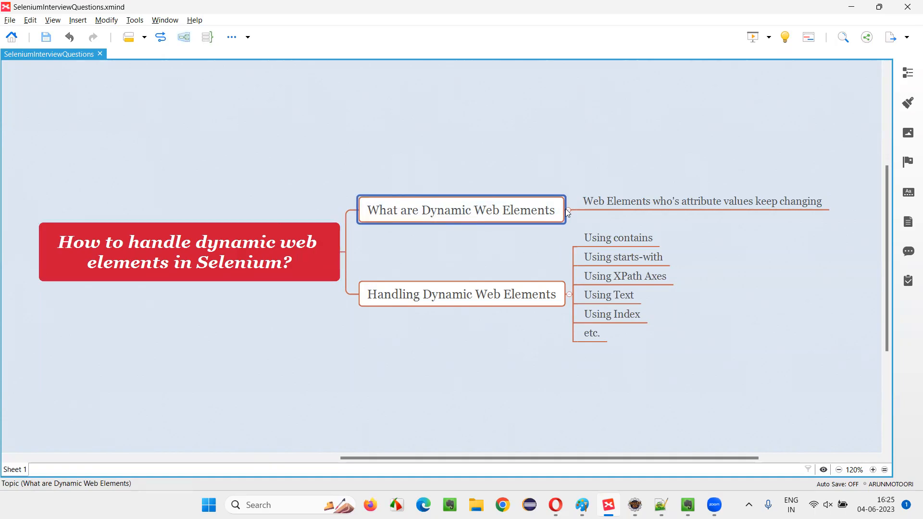
left_click(700, 201)
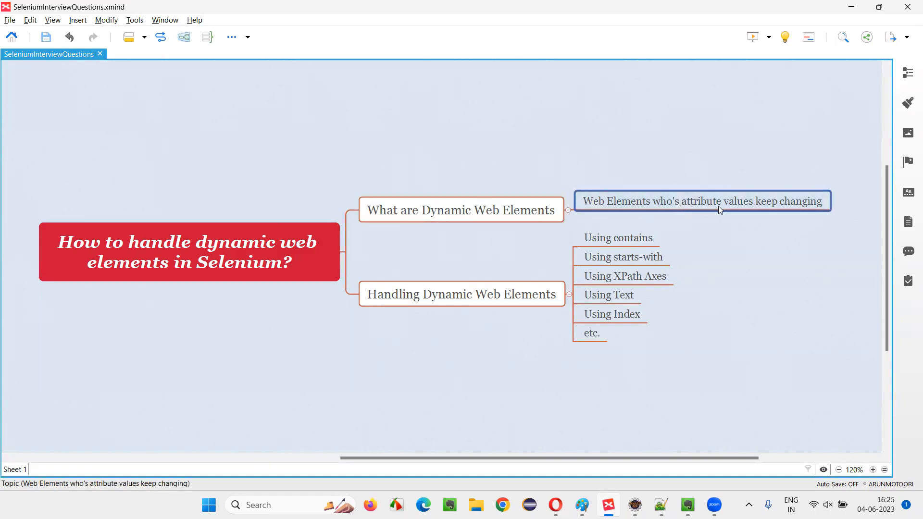
mouse_move(797, 206)
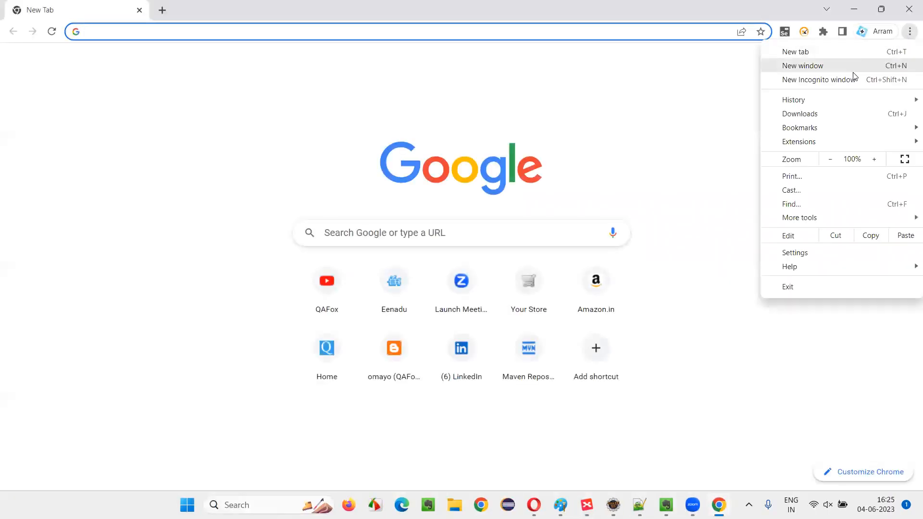
left_click(816, 80)
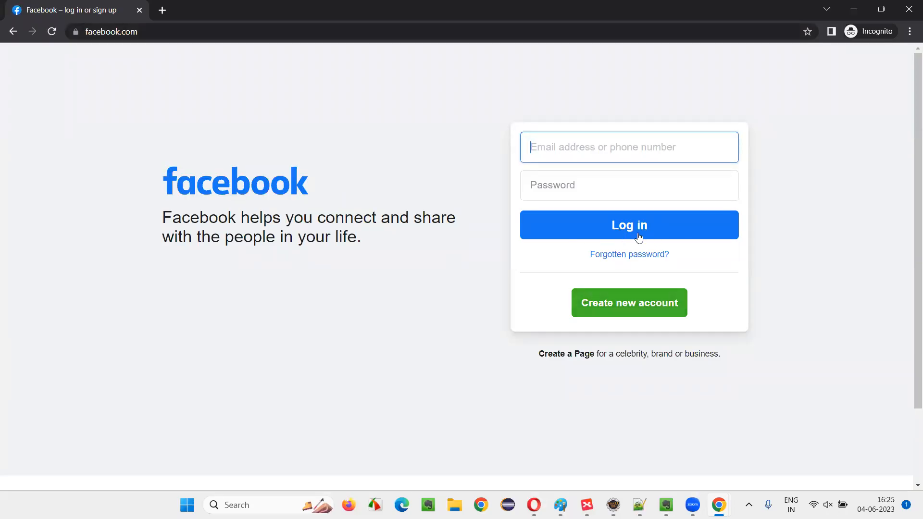
mouse_move(502, 394)
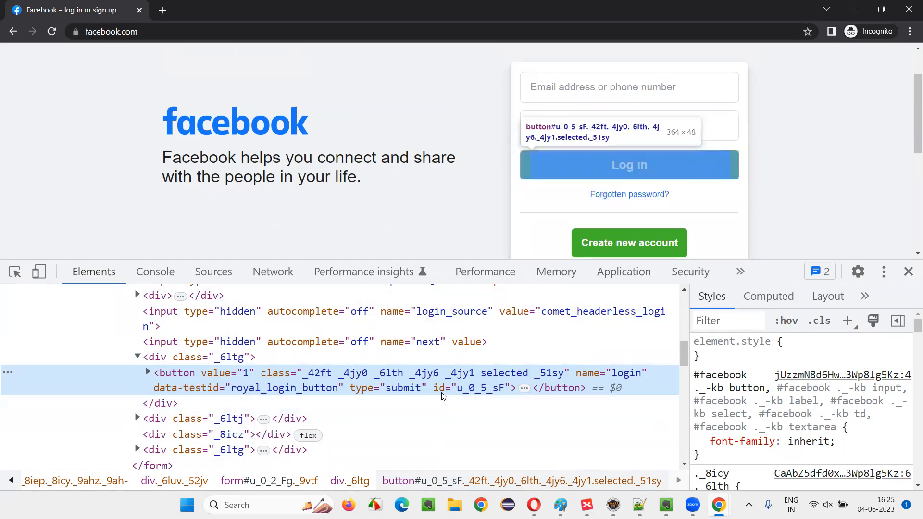
Inspect the Log in button's markup in the Elements panel and note its current id
left_click(148, 373)
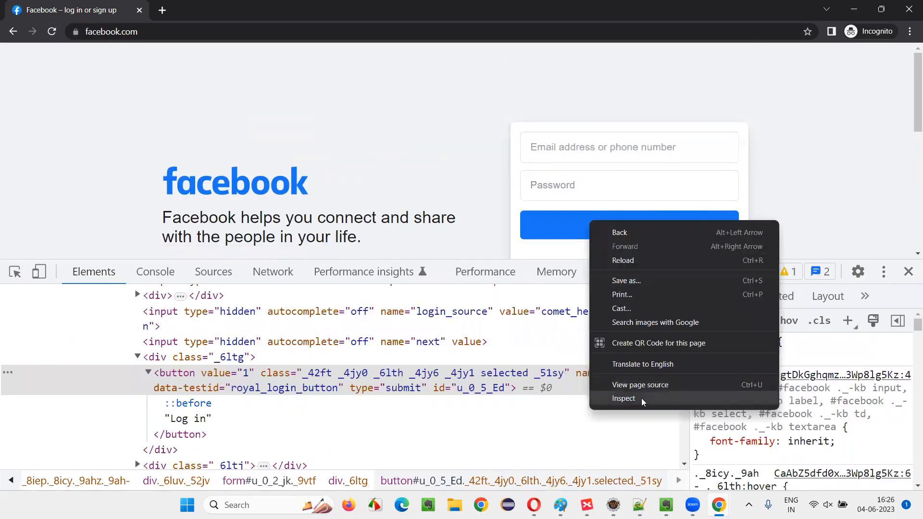
left_click(622, 398)
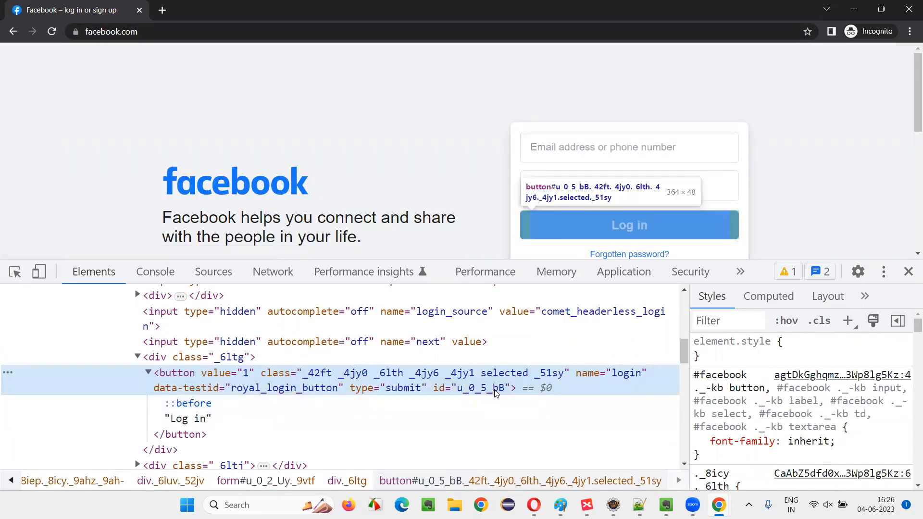
mouse_move(179, 161)
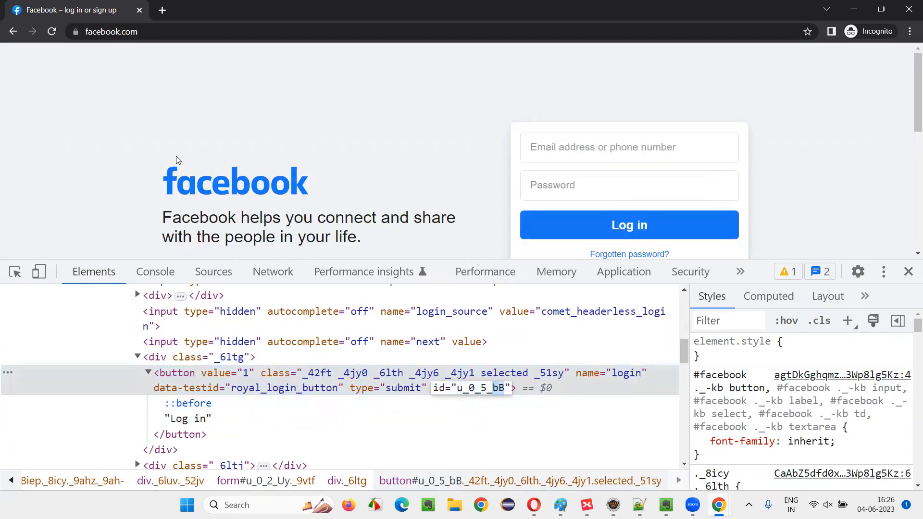
Reload the Facebook page and inspect the Log in button again, seeing its id change to u_0_5_w5
left_click(628, 224)
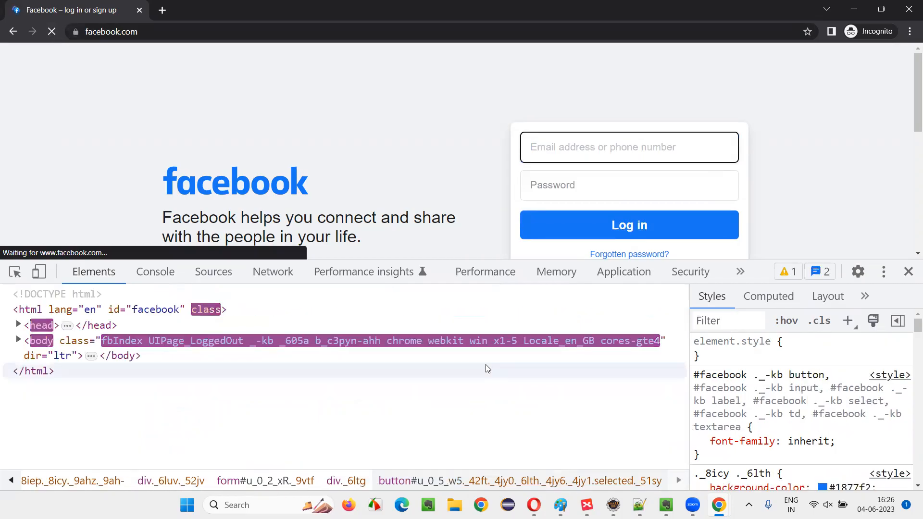
left_click(518, 480)
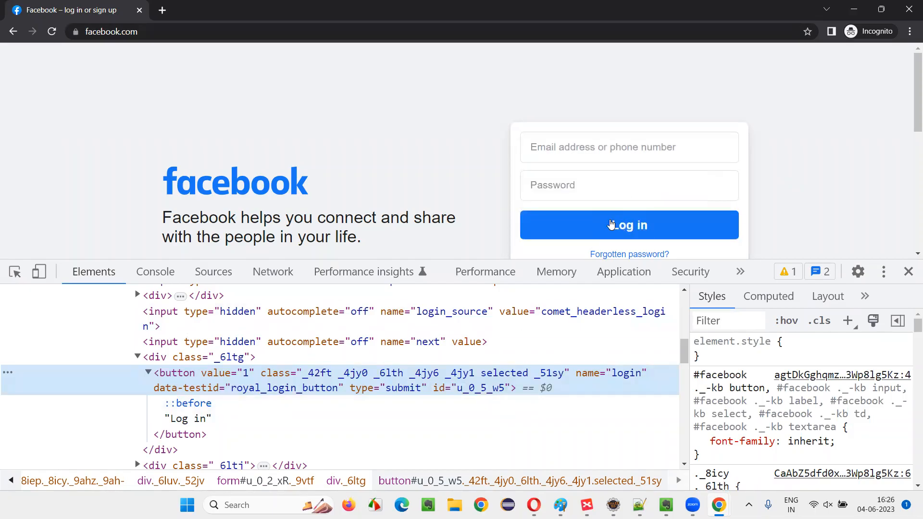
mouse_move(617, 250)
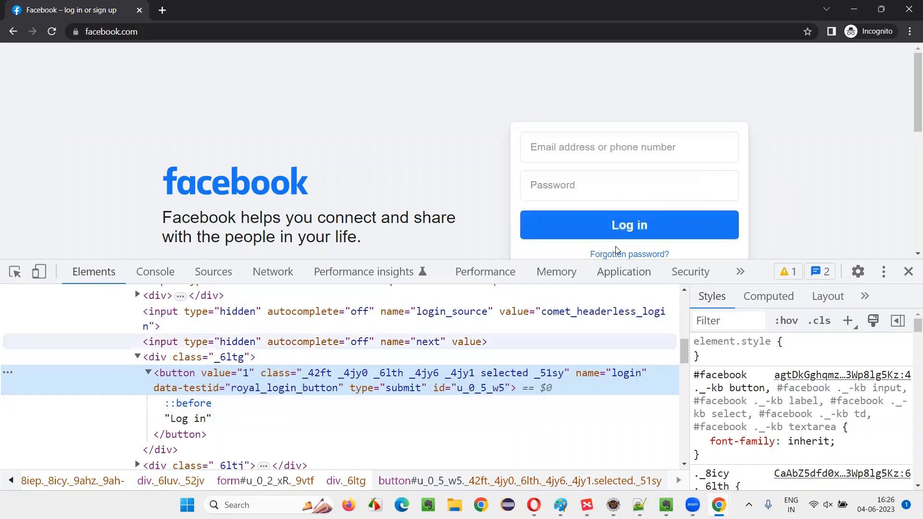
mouse_move(438, 388)
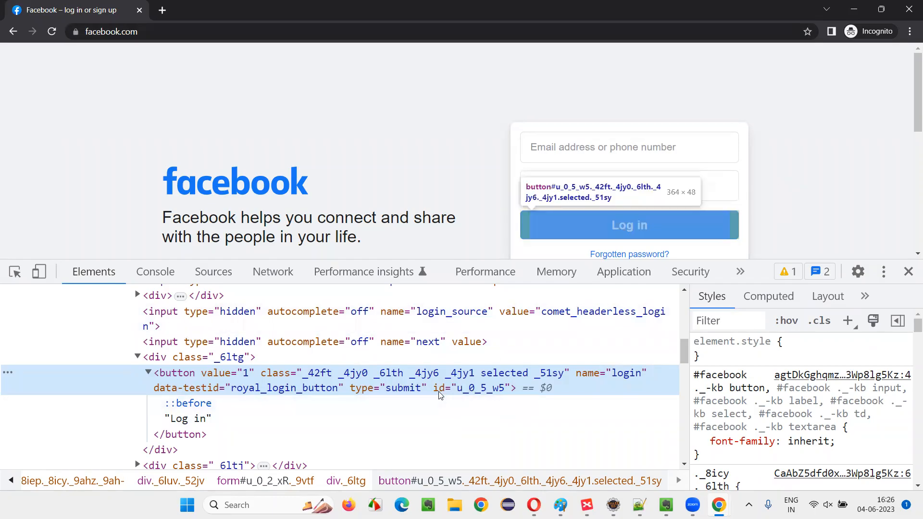
mouse_move(476, 400)
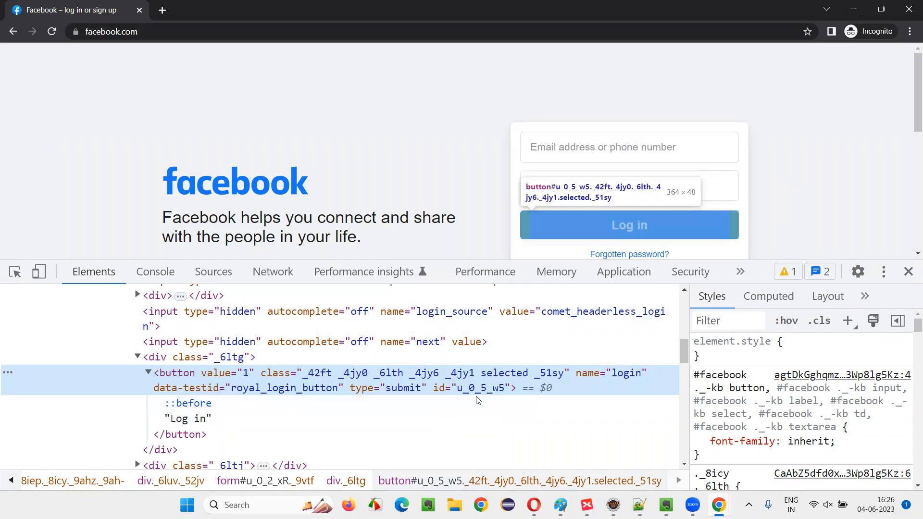
mouse_move(581, 231)
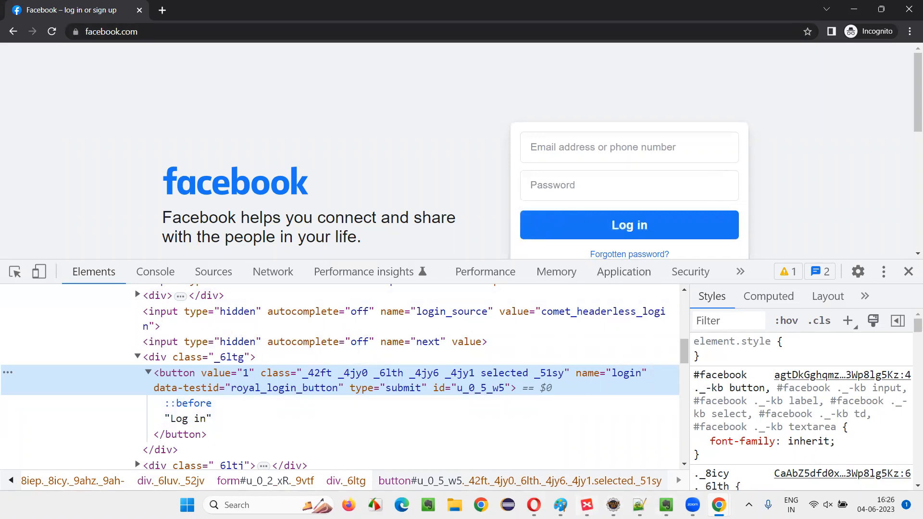
left_click(585, 504)
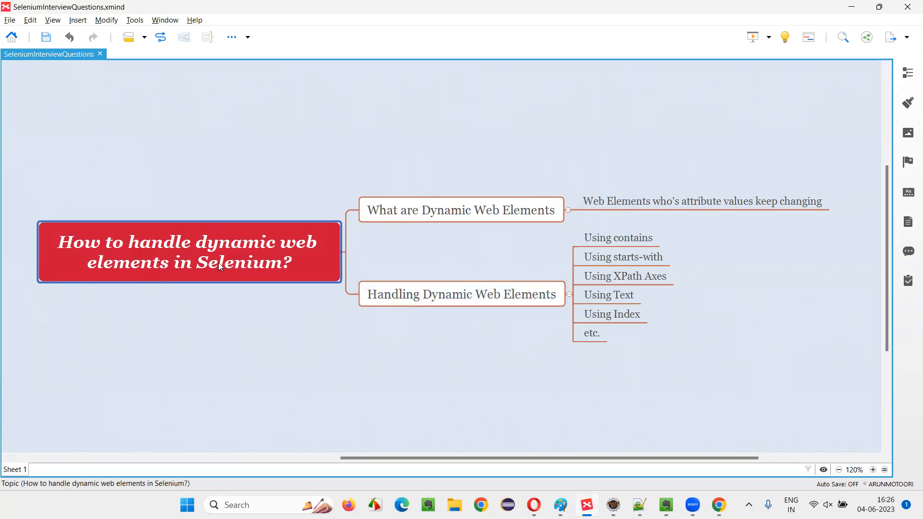
mouse_move(229, 275)
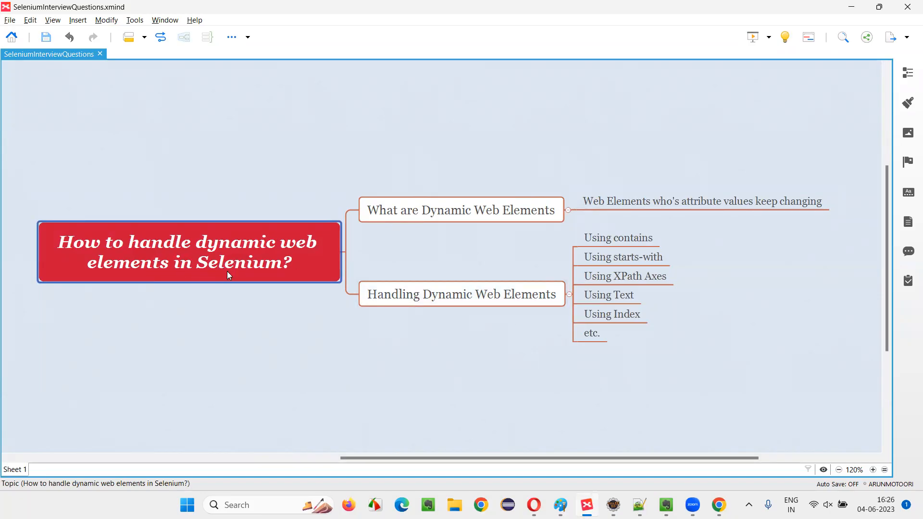
left_click(462, 294)
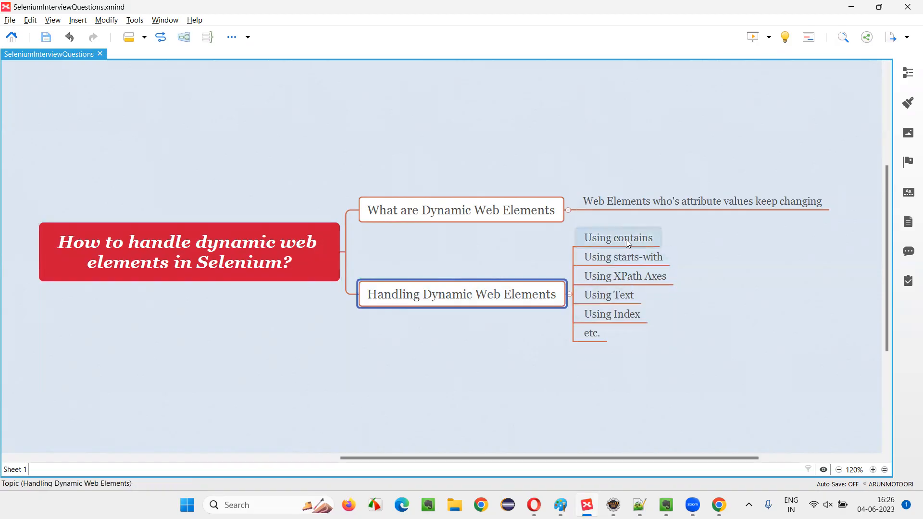
left_click(617, 238)
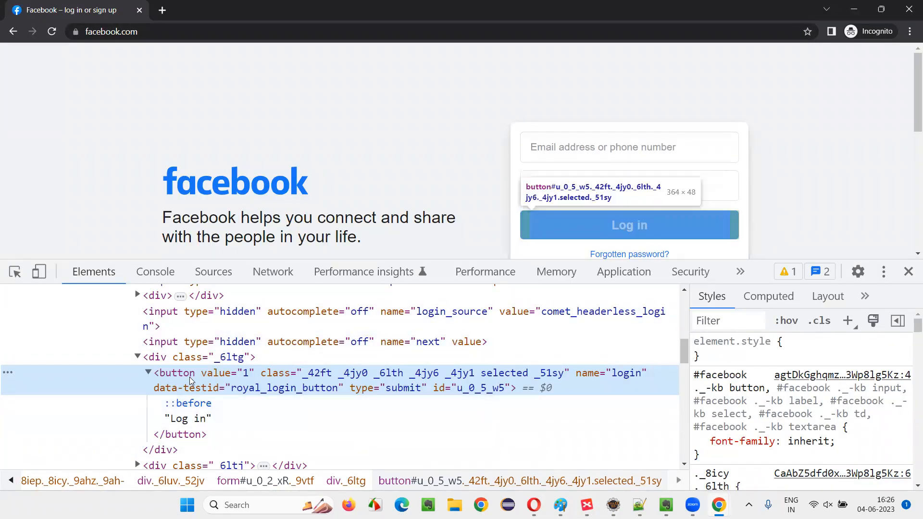
key("Ctrl+f")
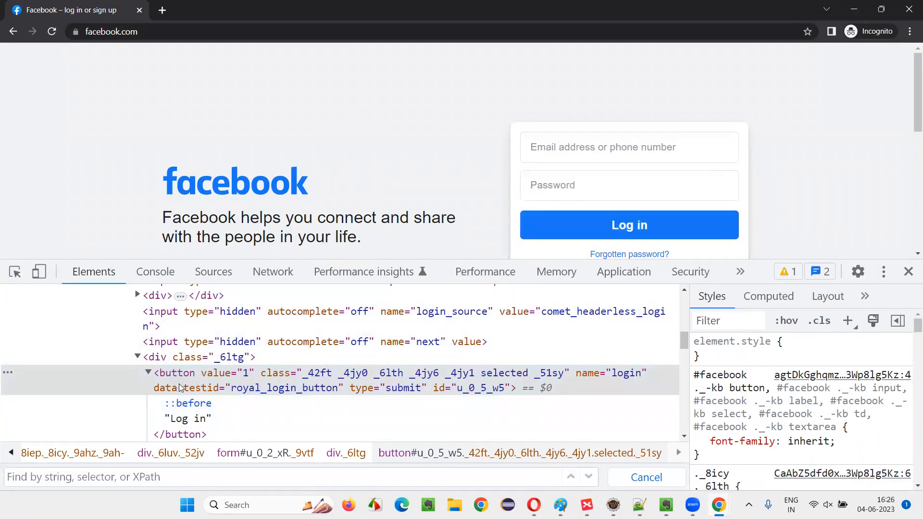
mouse_move(460, 387)
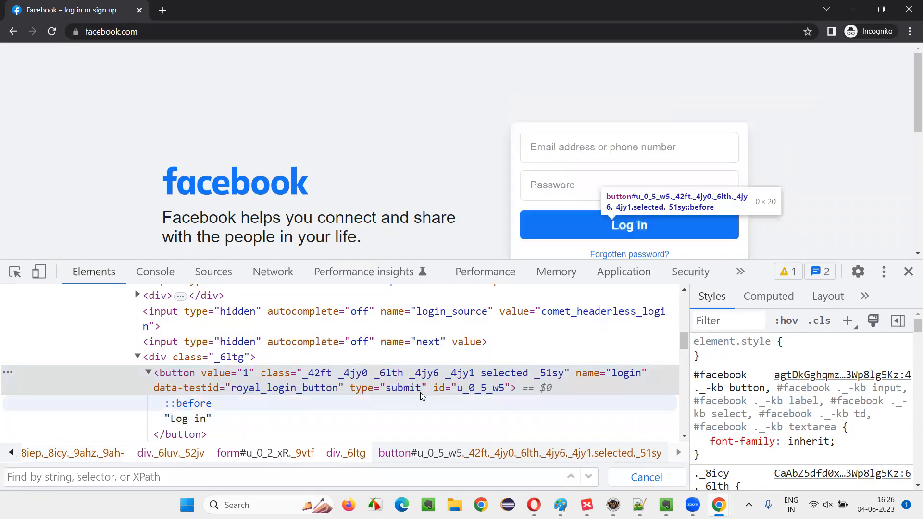
type("//")
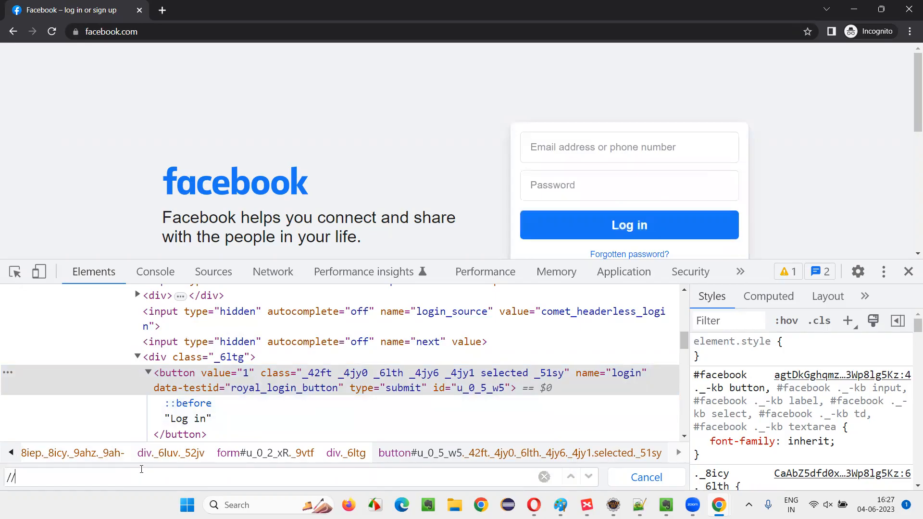
type("button[@")
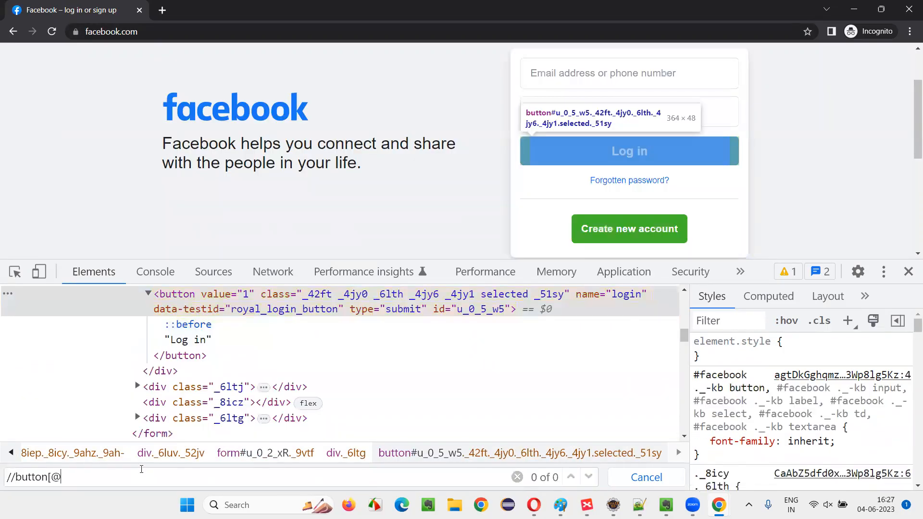
type("id='")
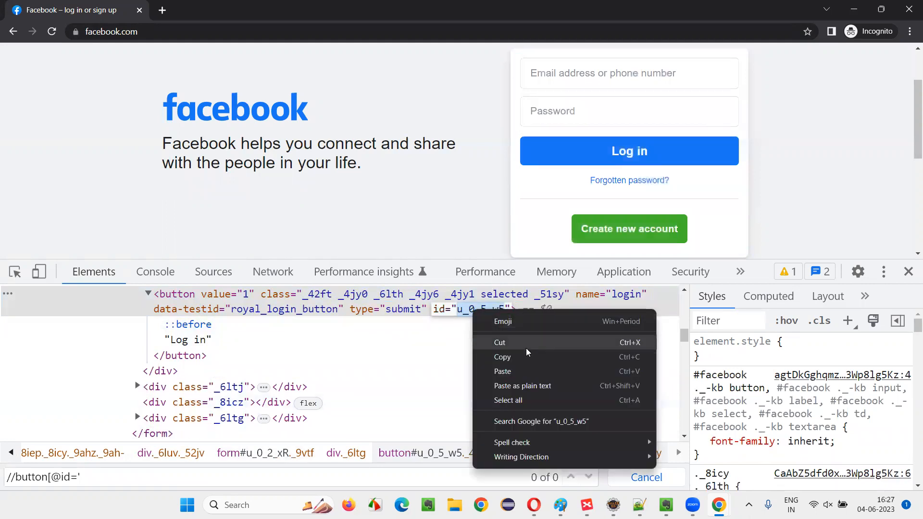
left_click(502, 371)
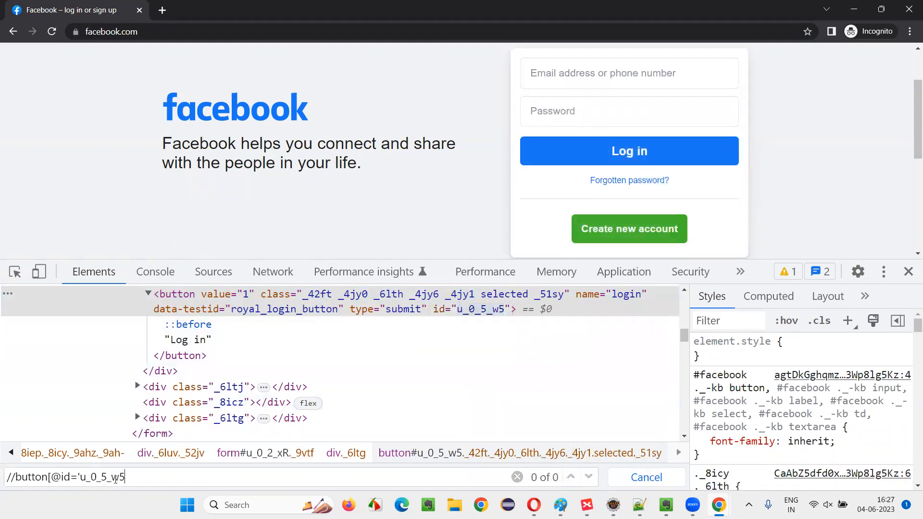
type("']")
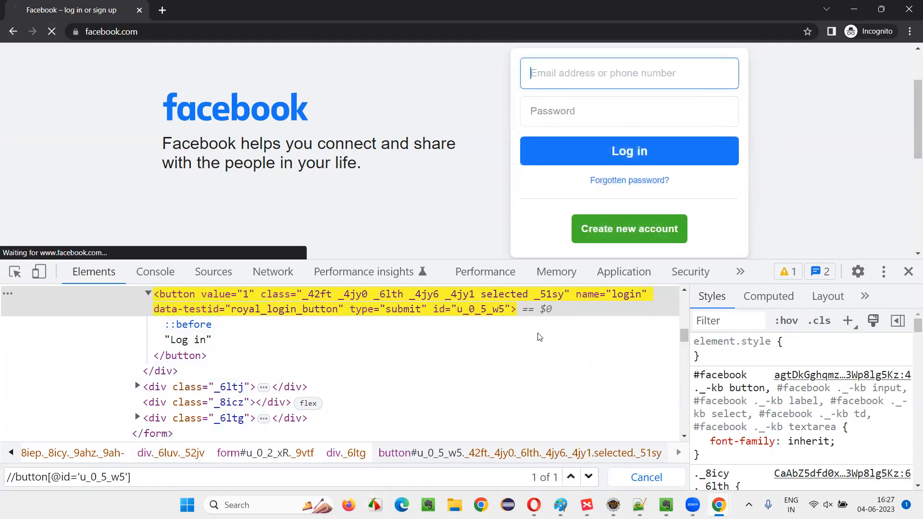
left_click(51, 32)
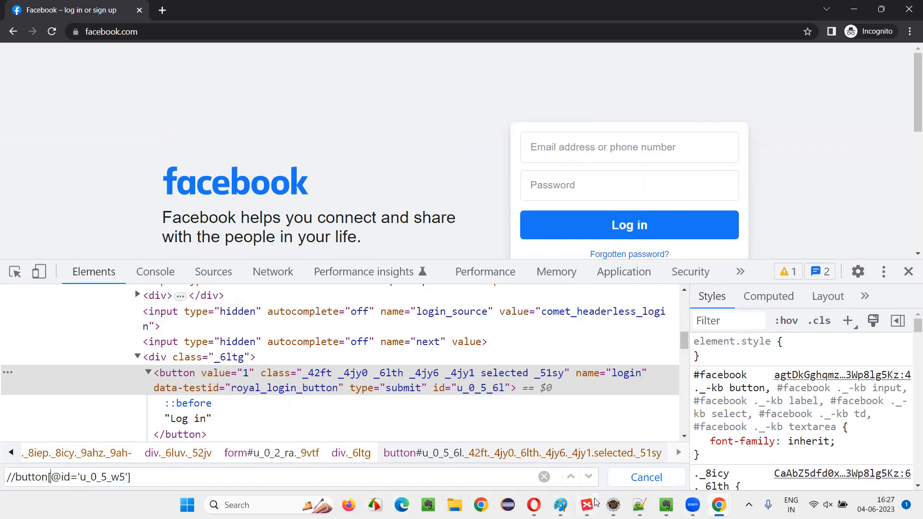
left_click(585, 504)
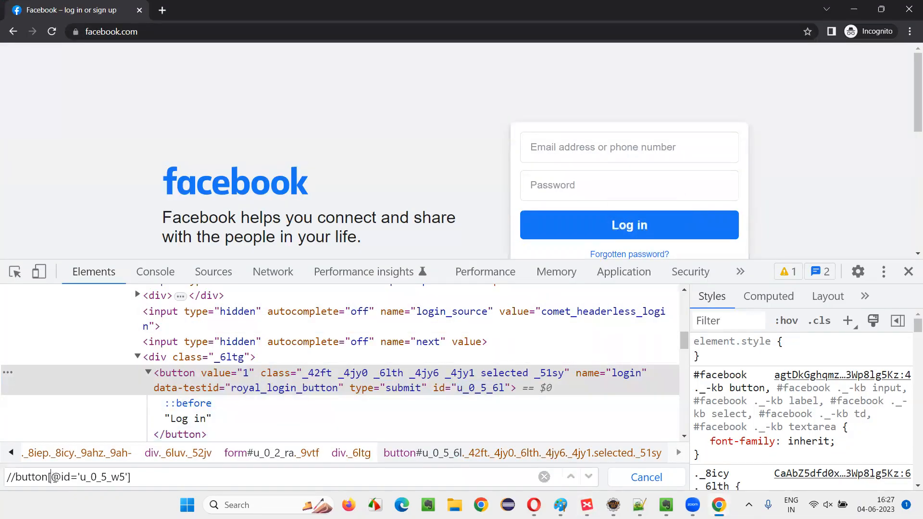
type("containb")
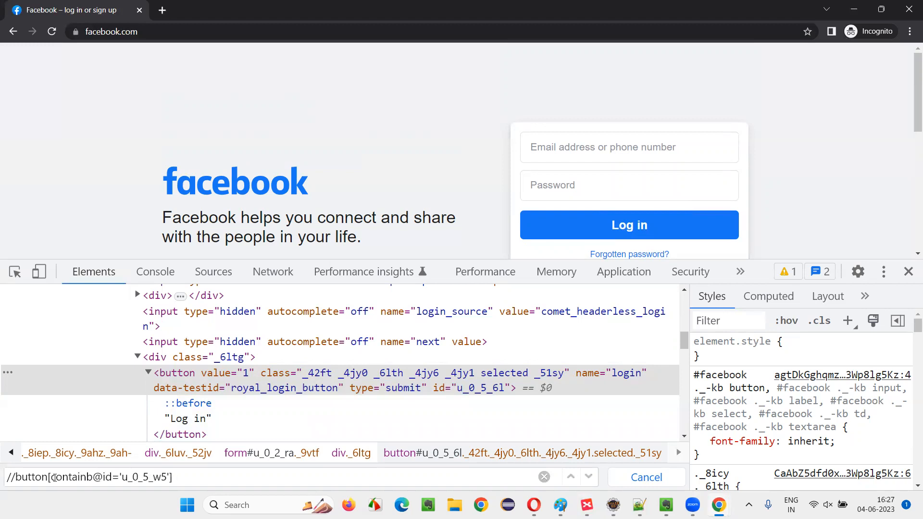
type("s(")
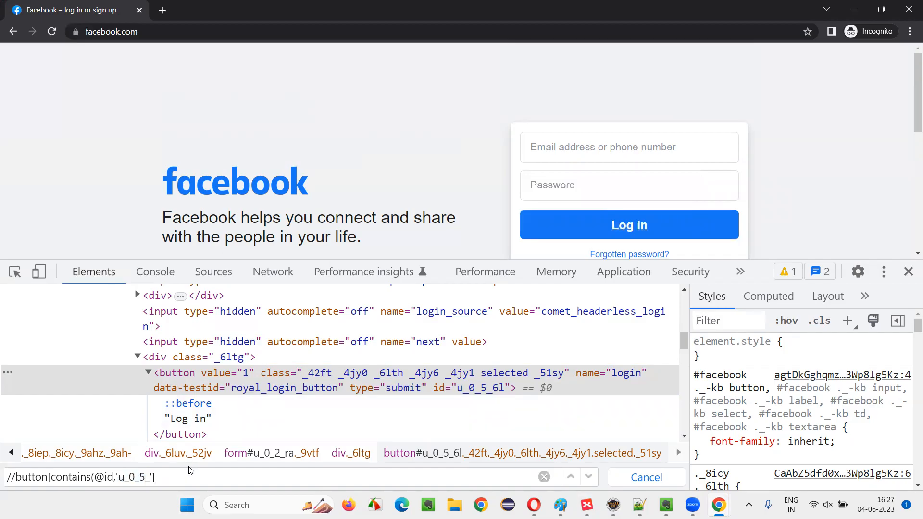
key("Backspace")
type(")")
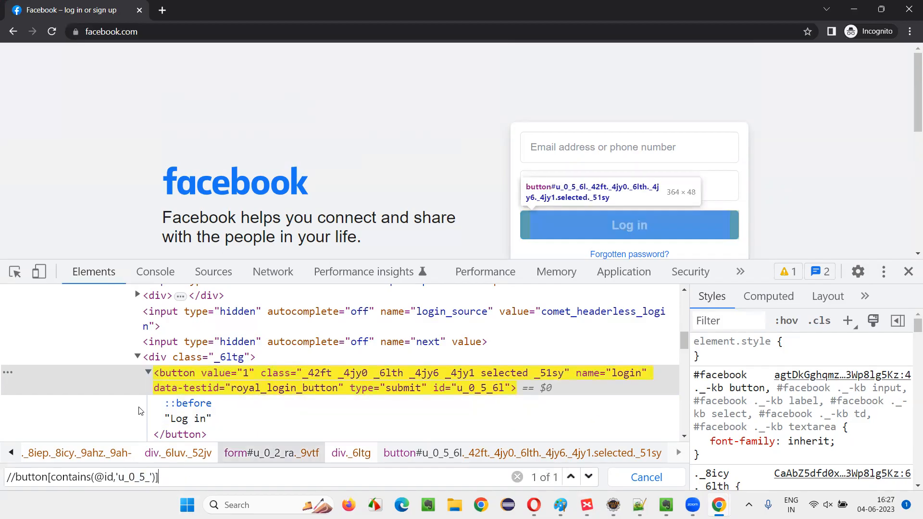
Reload the Facebook page twice and rerun the contains XPath, confirming it still finds 1 of 1
left_click(628, 225)
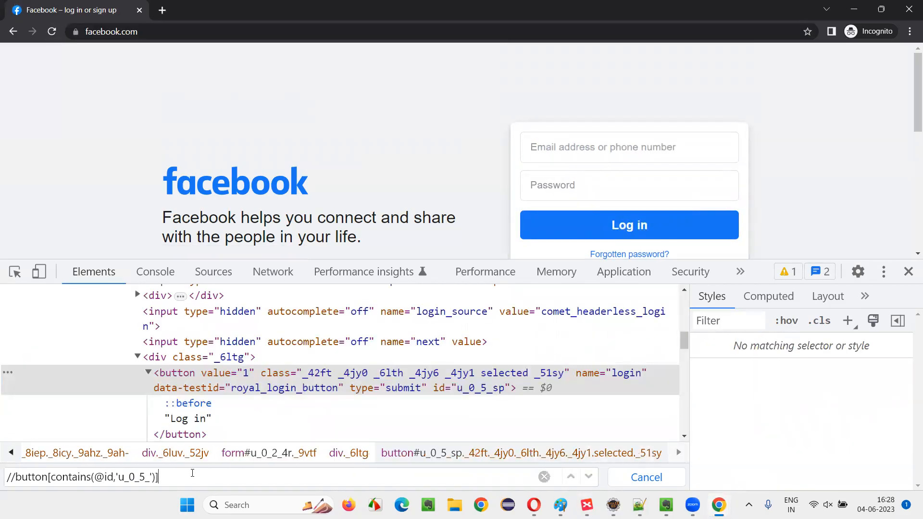
key("Return")
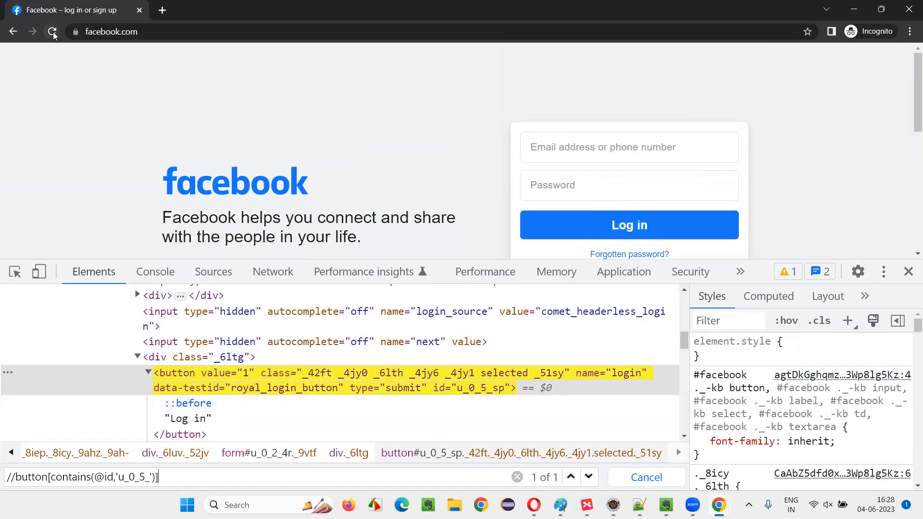
left_click(50, 31)
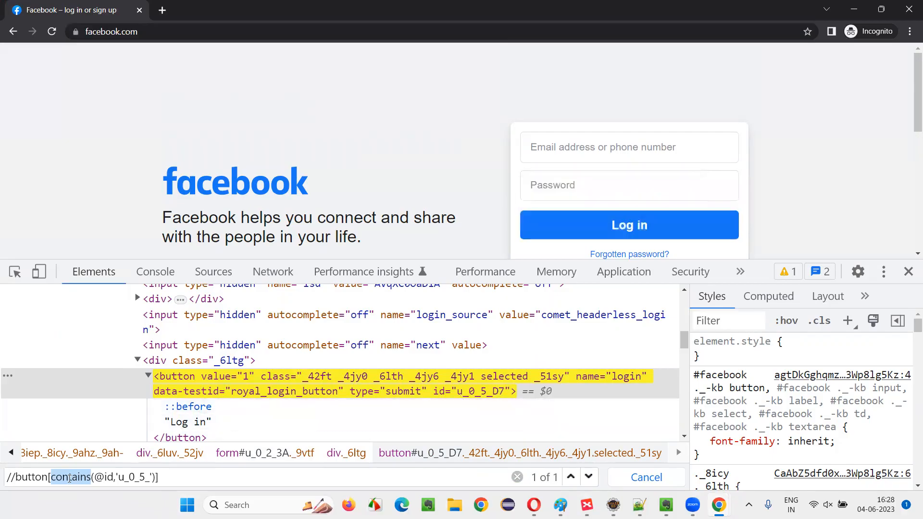
type("starts-with")
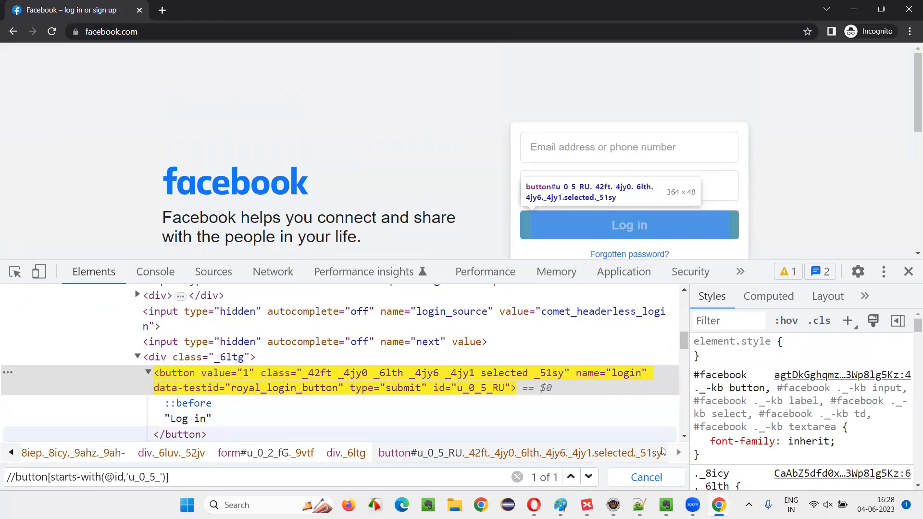
left_click(585, 505)
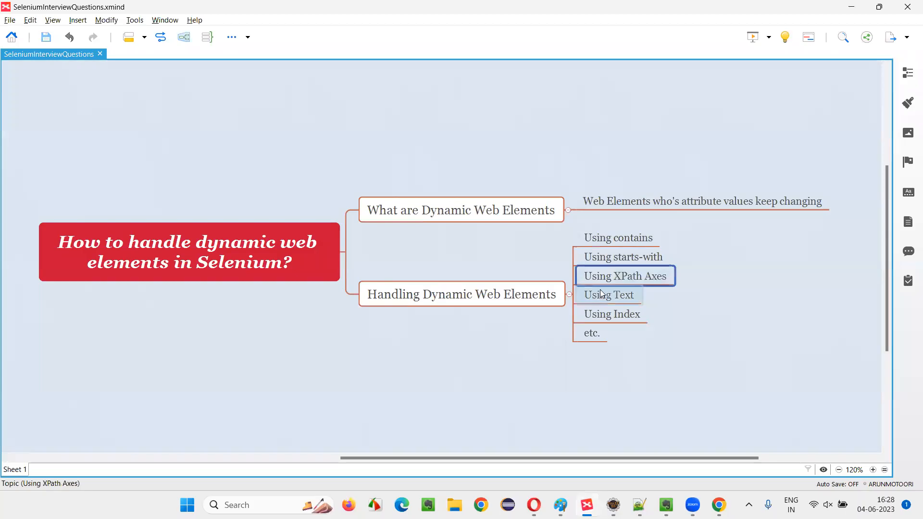
mouse_move(657, 289)
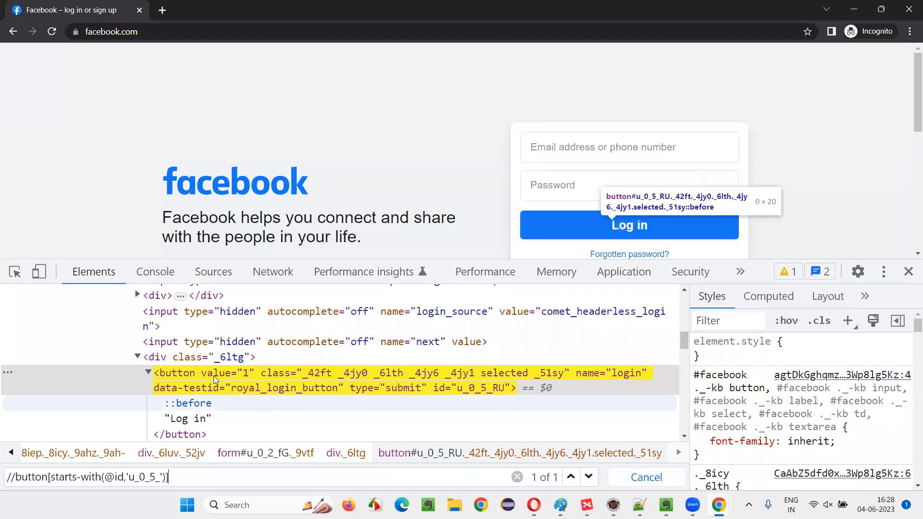
mouse_move(199, 379)
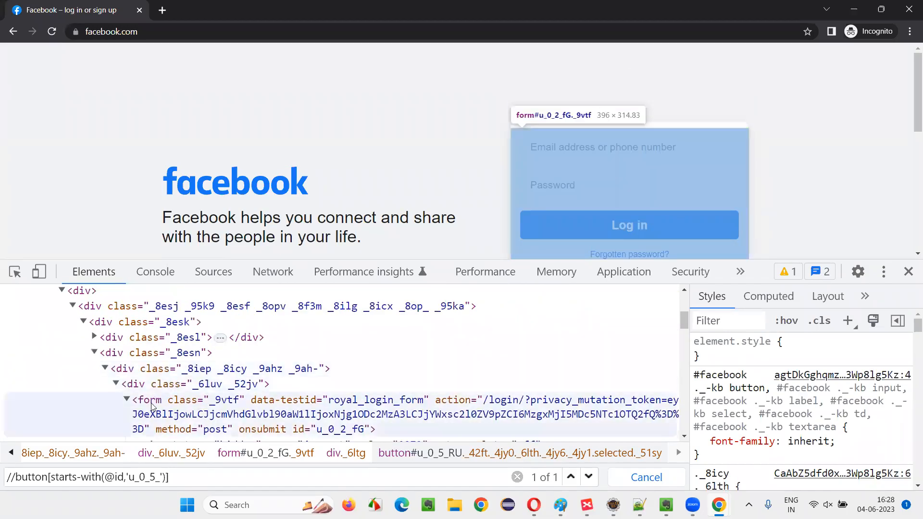
mouse_move(273, 401)
type("//form")
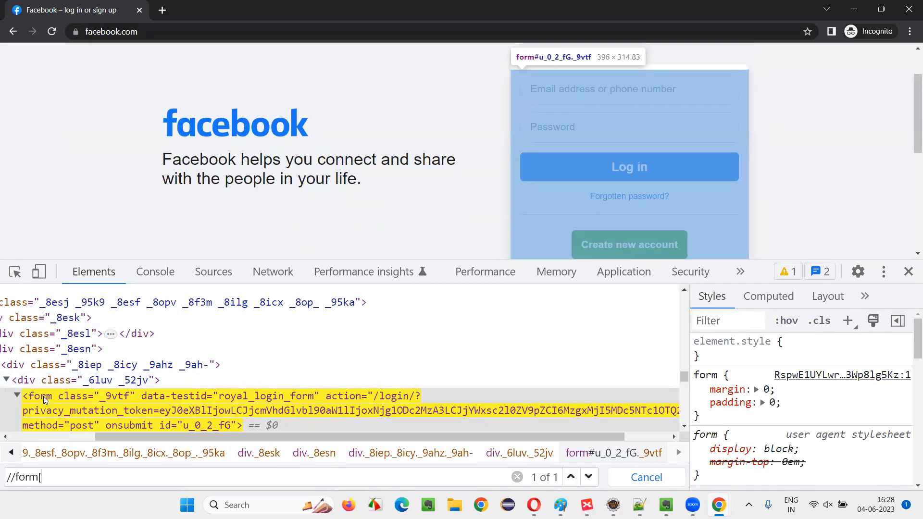
type("[@")
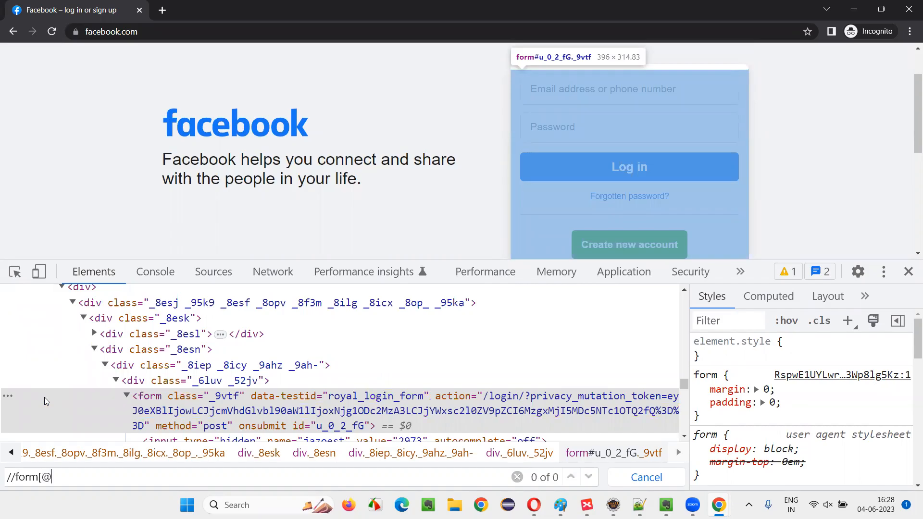
type("data-testid='royal")
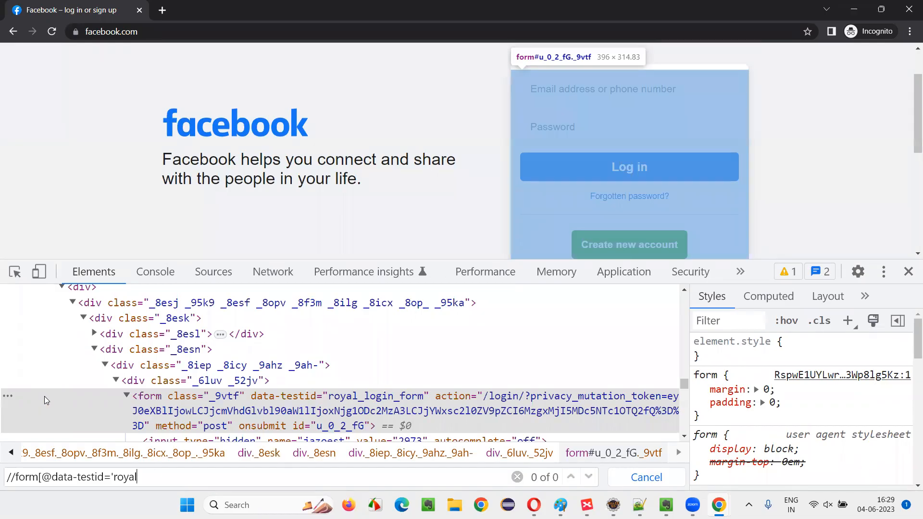
type("_login")
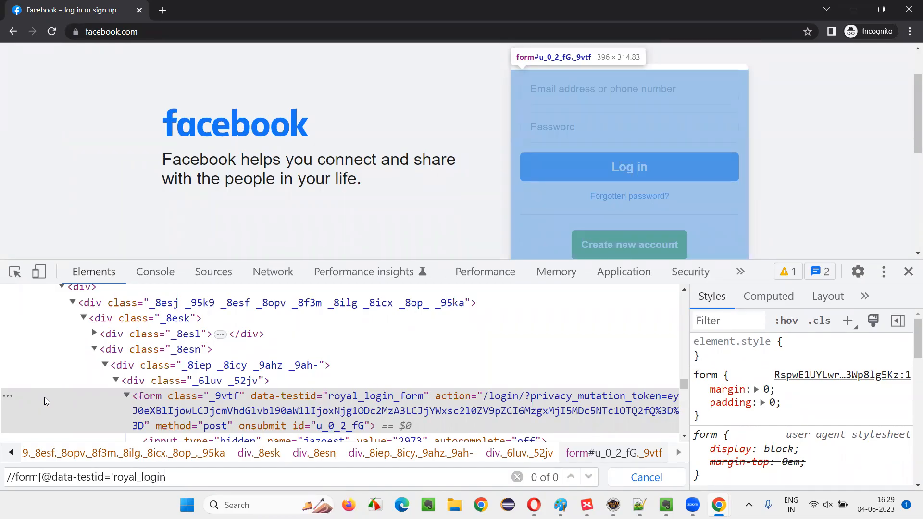
type("_form]")
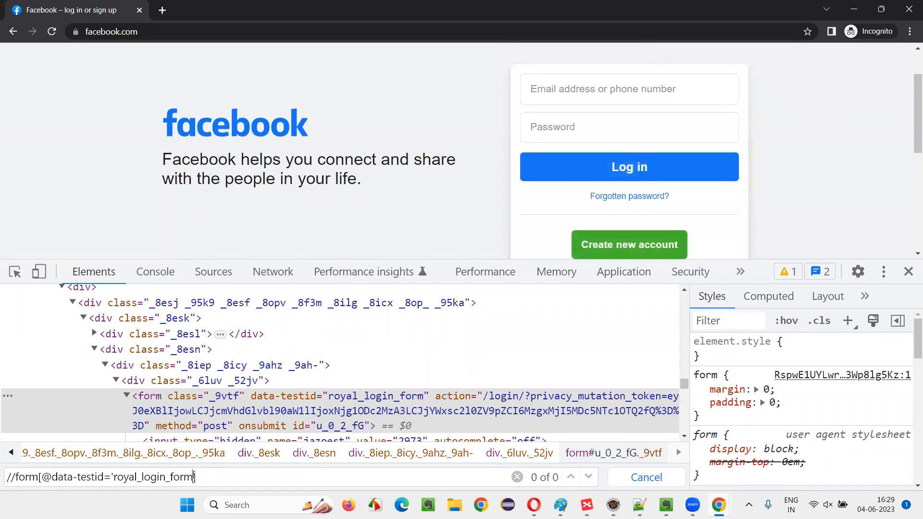
key("Return")
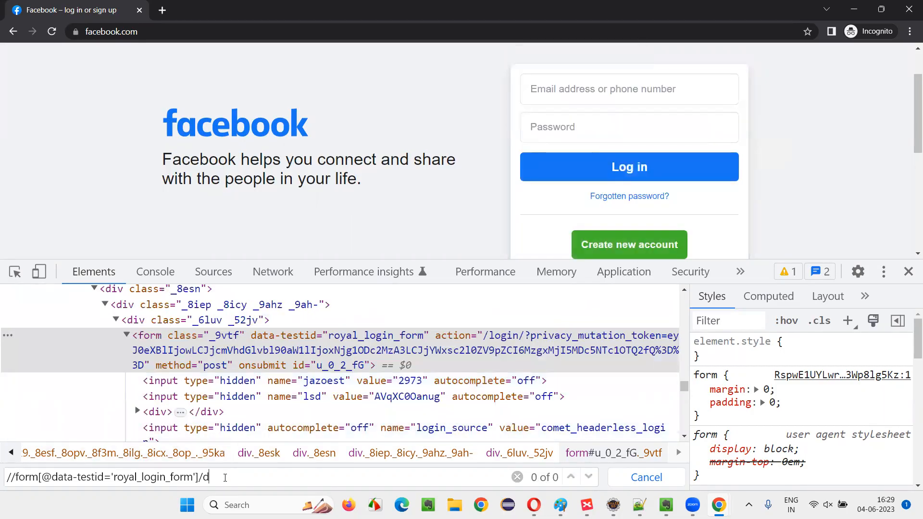
type("escendant")
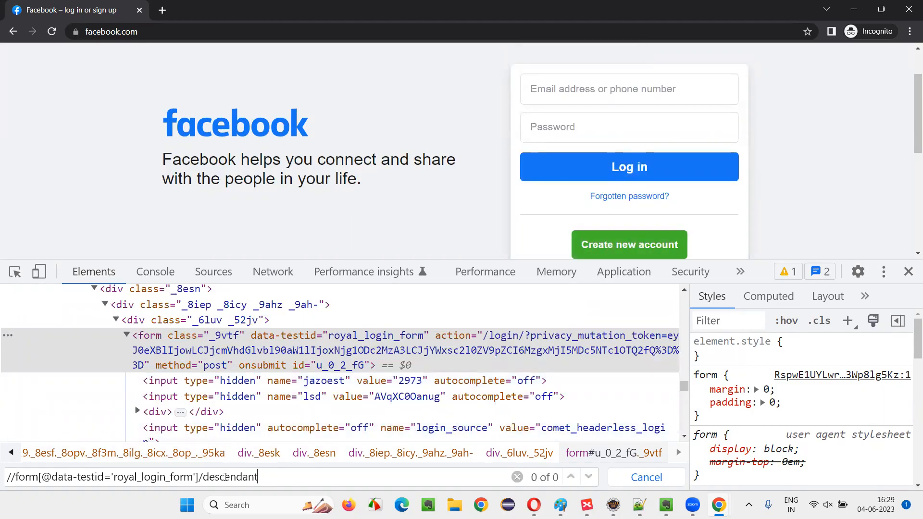
type("::button")
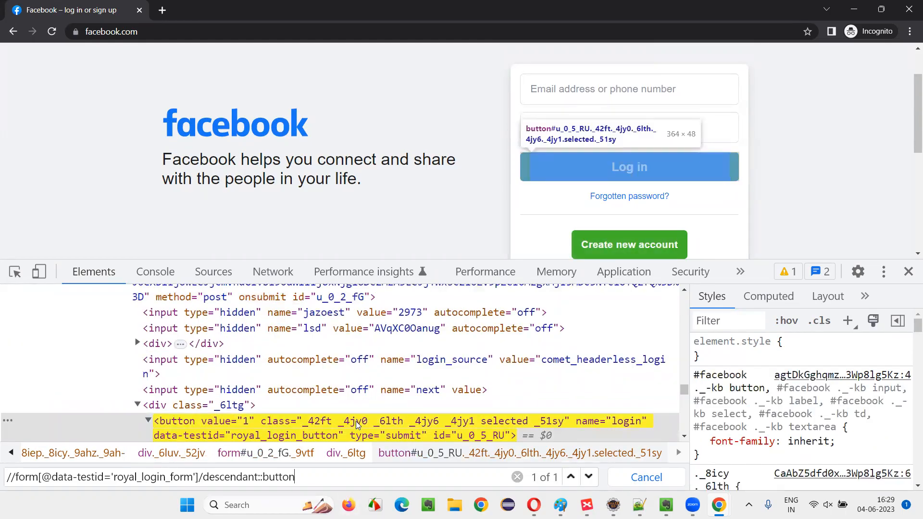
mouse_move(486, 439)
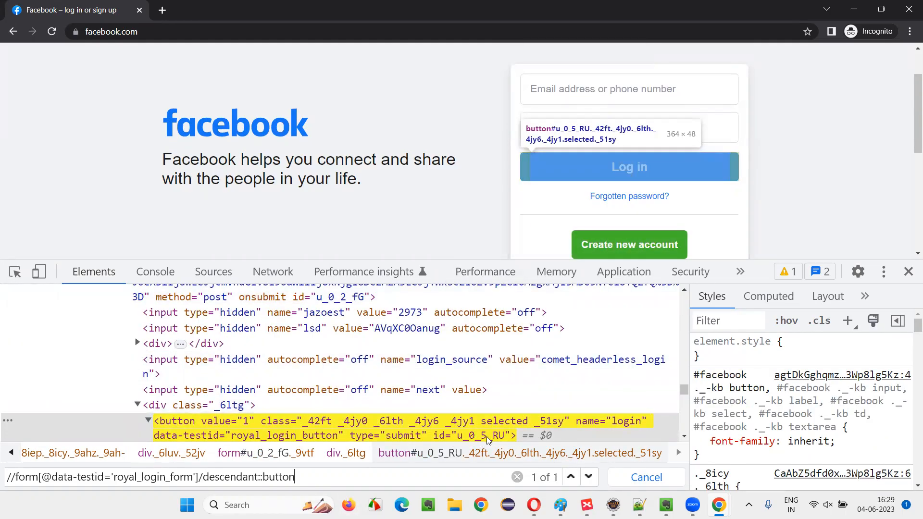
mouse_move(444, 435)
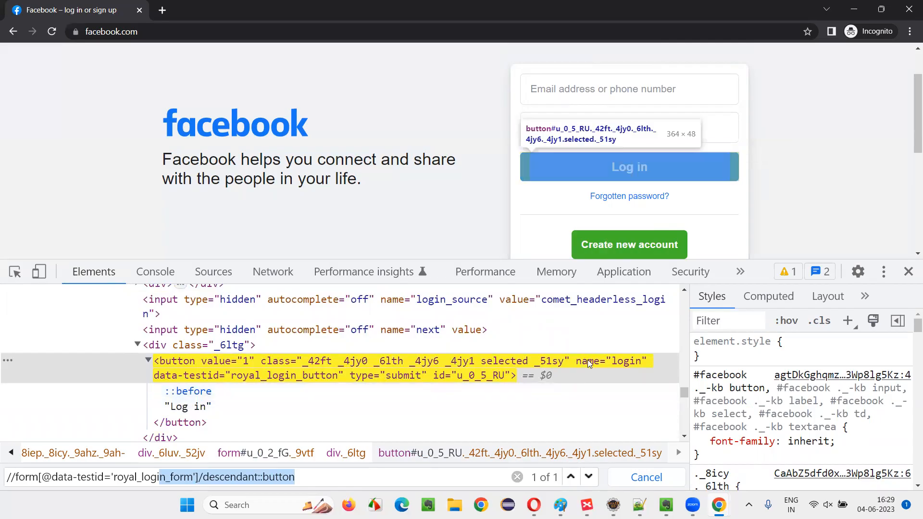
mouse_move(629, 369)
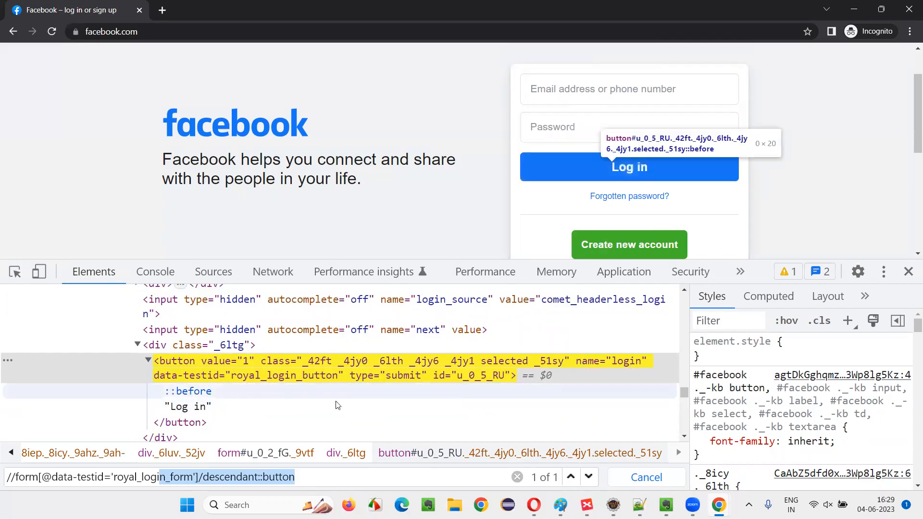
Expand the matched button node to reveal its Log in text and return to the find bar
left_click(148, 360)
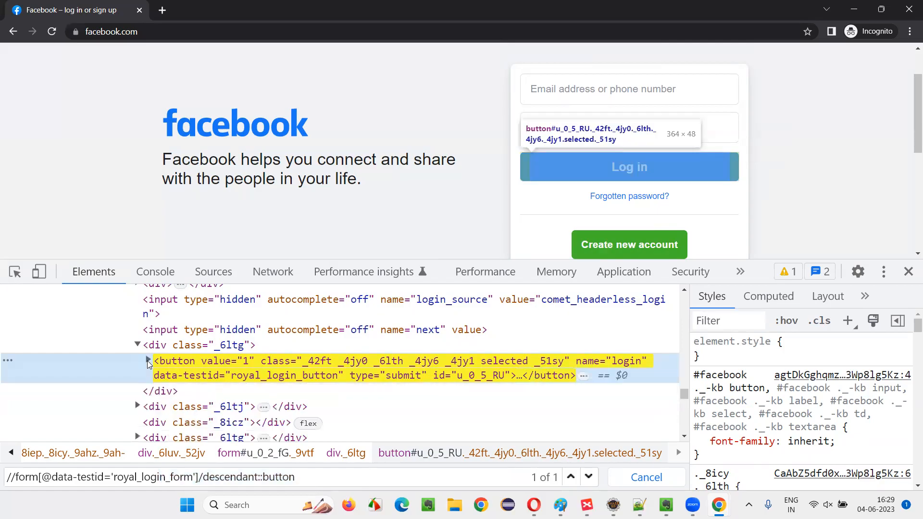
left_click(149, 359)
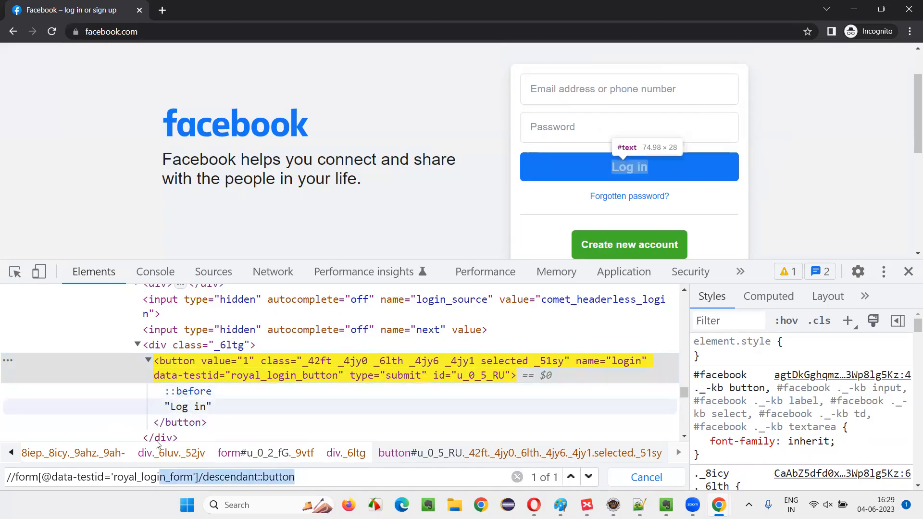
left_click(516, 477)
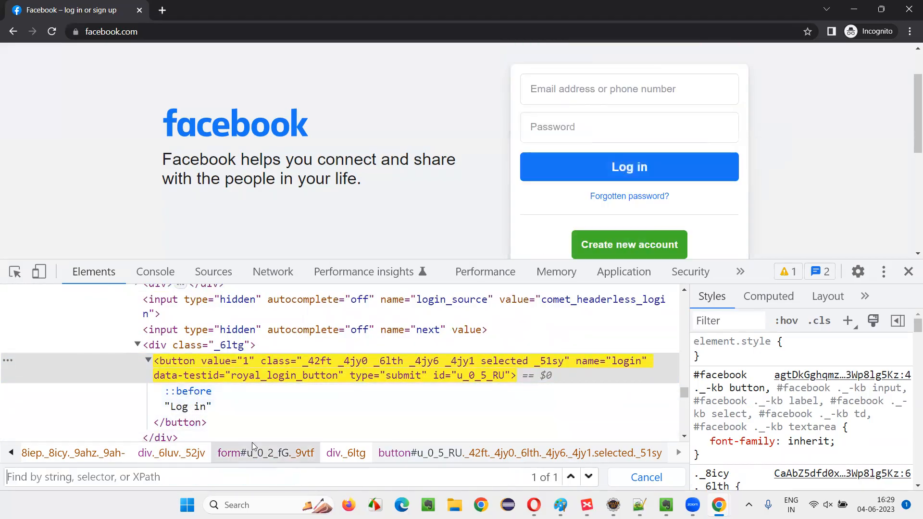
mouse_move(188, 405)
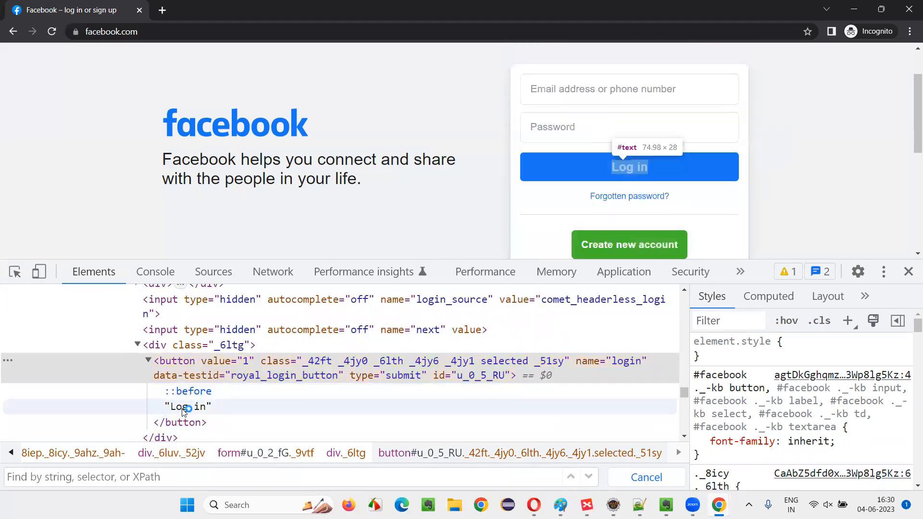
mouse_move(191, 391)
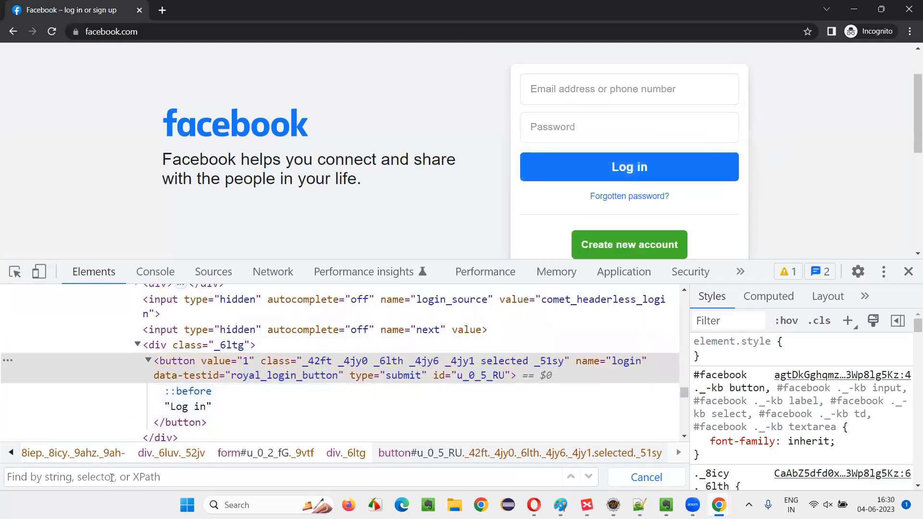
Enter the text-based XPath //button[contains(text(),'Log in')] to match the Log in button
type("//button[")
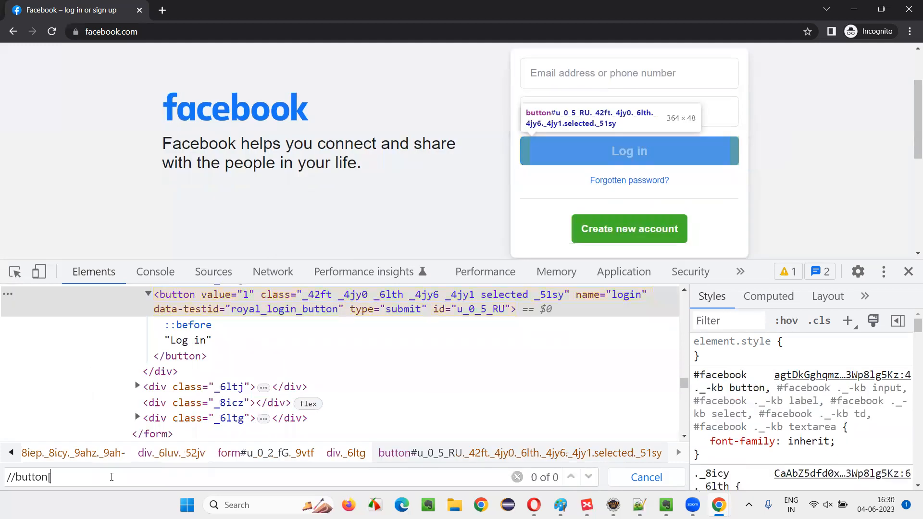
type("contains(text")
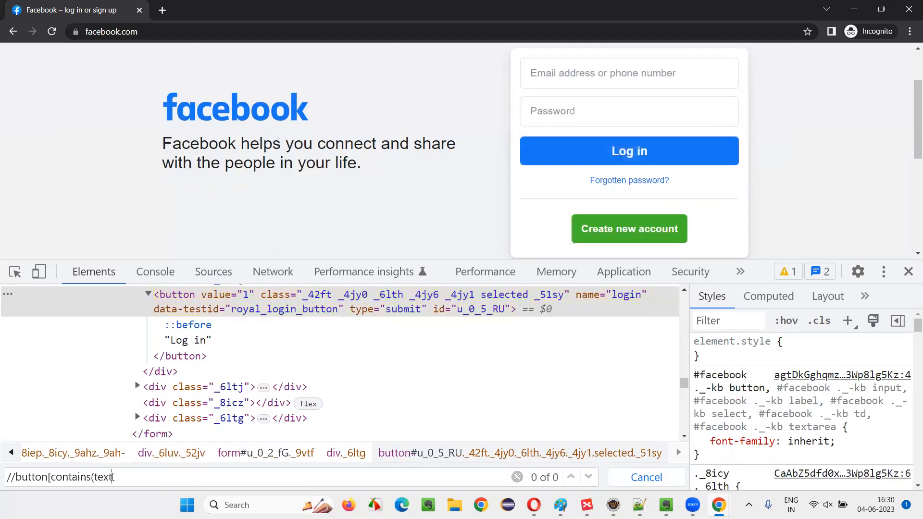
type("),'")
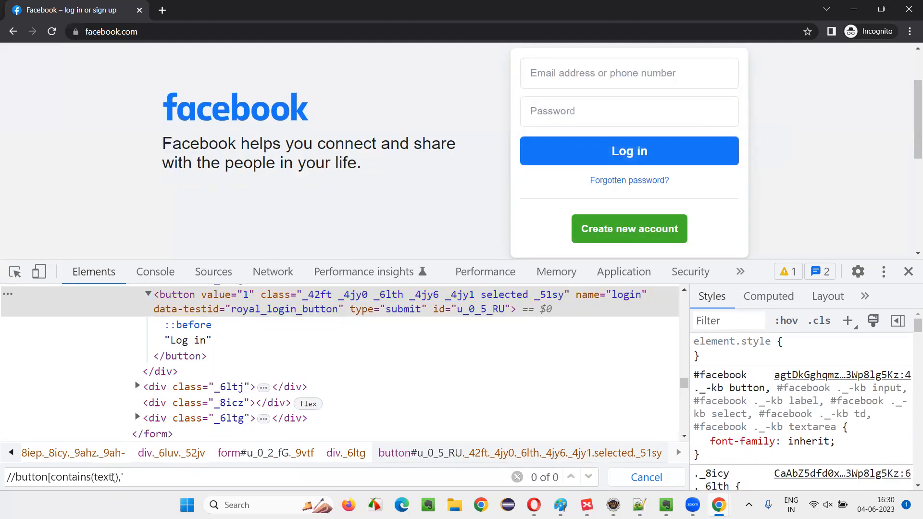
type("Log in")
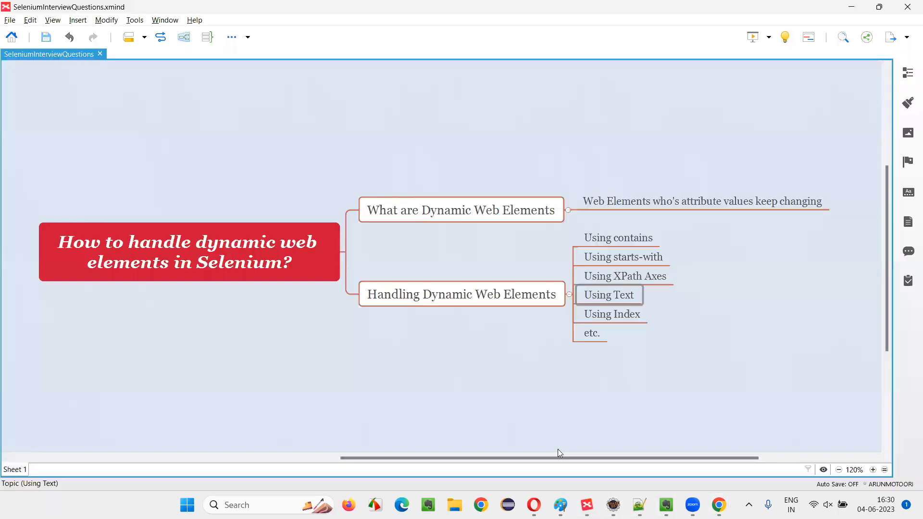
left_click(462, 294)
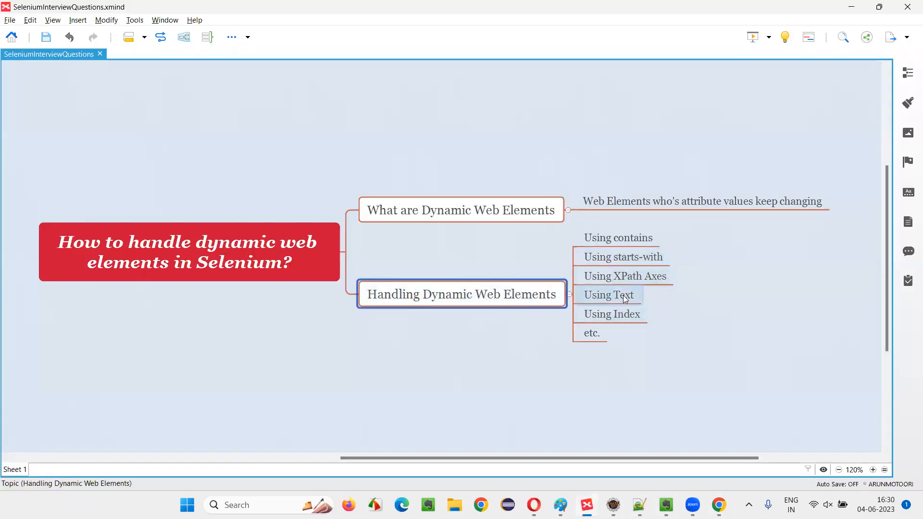
left_click(618, 238)
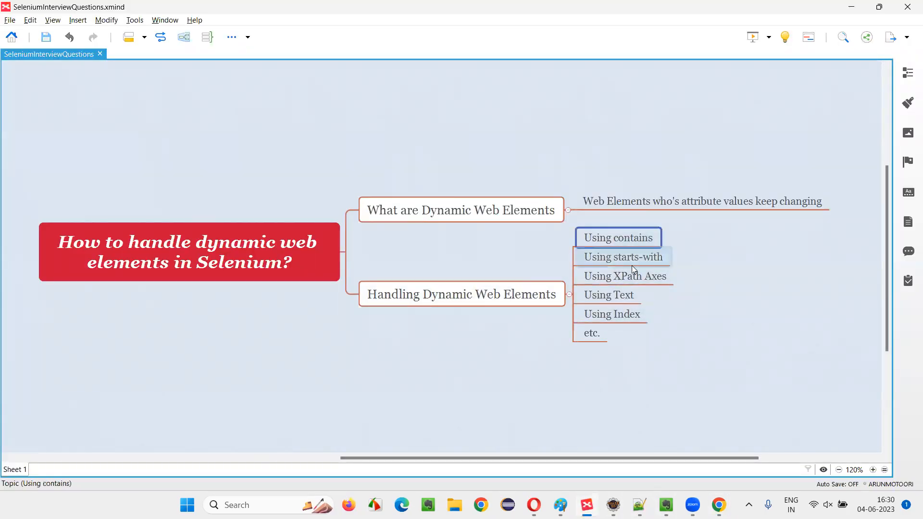
left_click(624, 275)
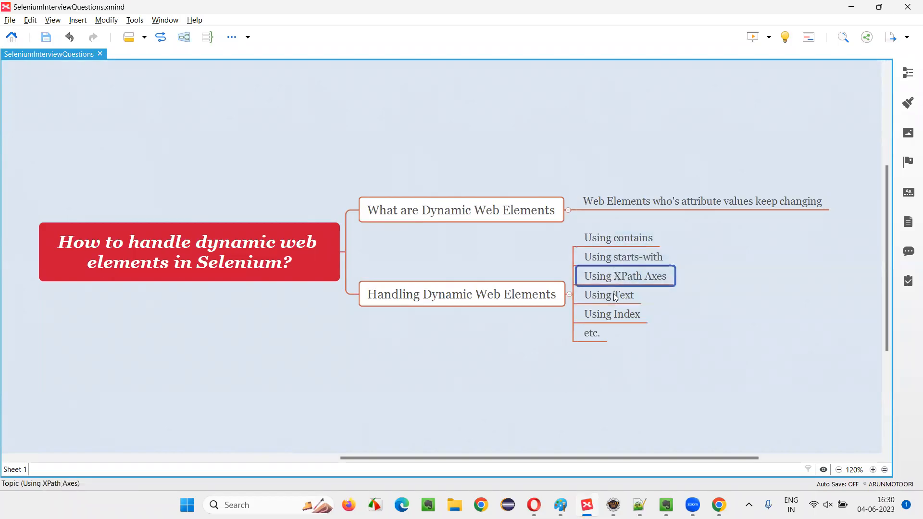
left_click(461, 294)
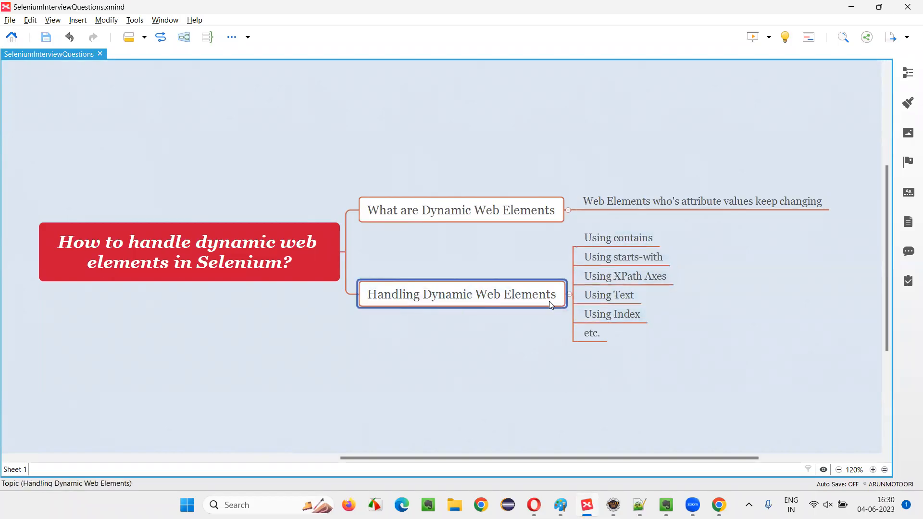
left_click(611, 313)
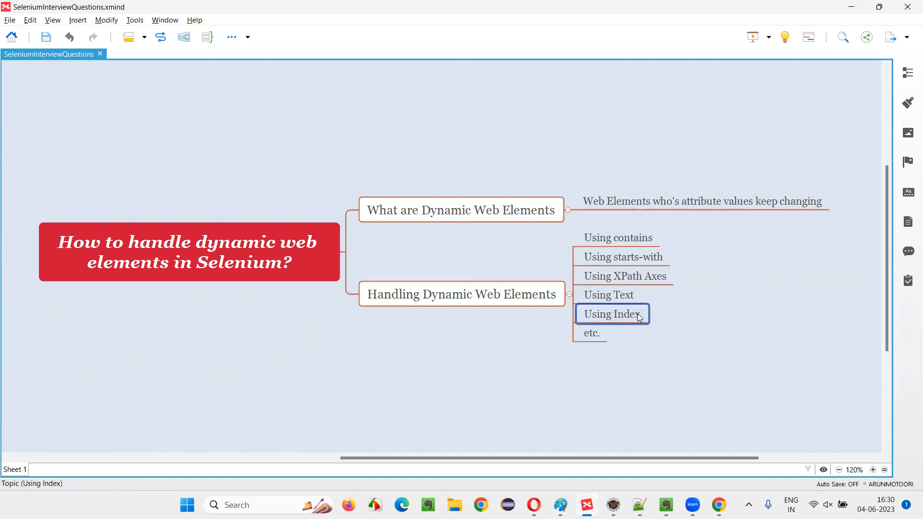
mouse_move(635, 308)
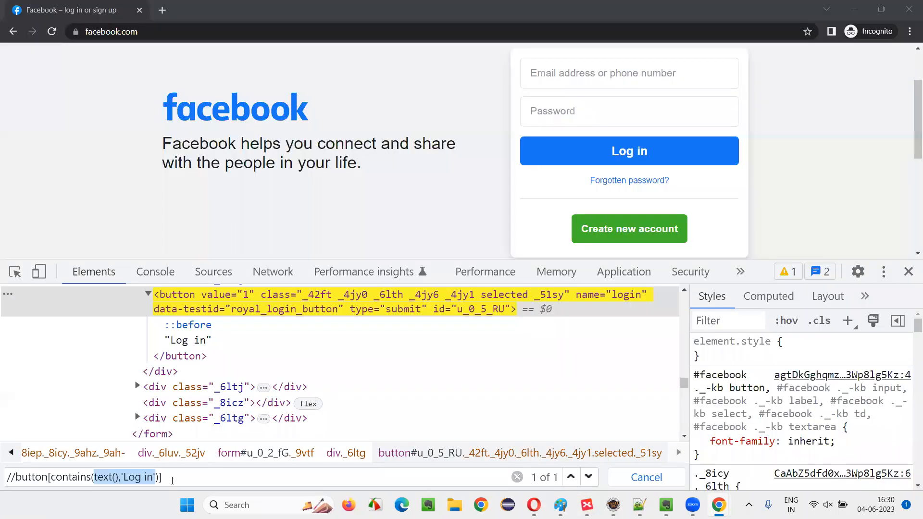
Replace the query with the index-based XPath //button[1], matching the Log in button 1 of 1
left_click(516, 477)
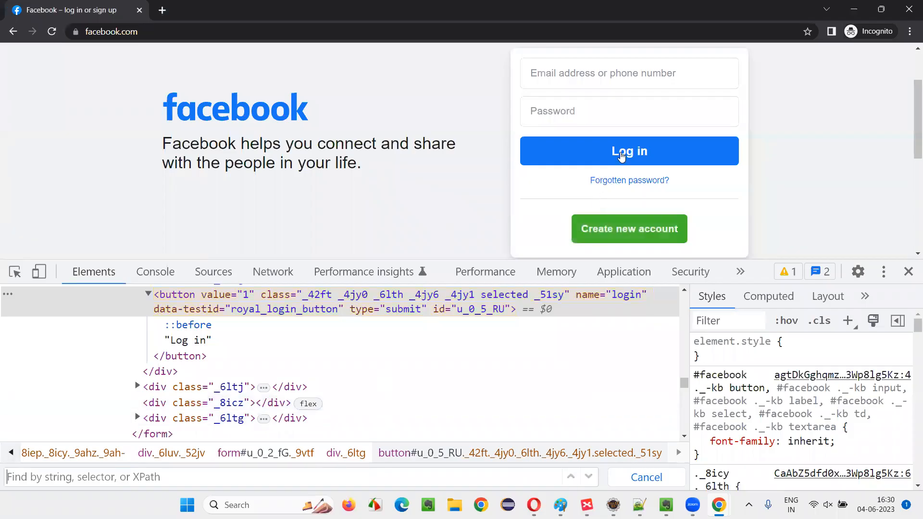
mouse_move(628, 151)
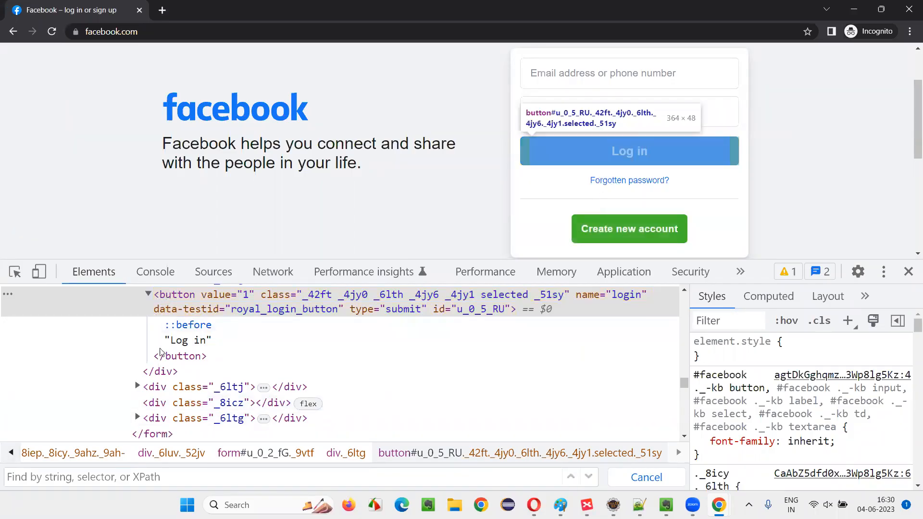
type("//button[1")
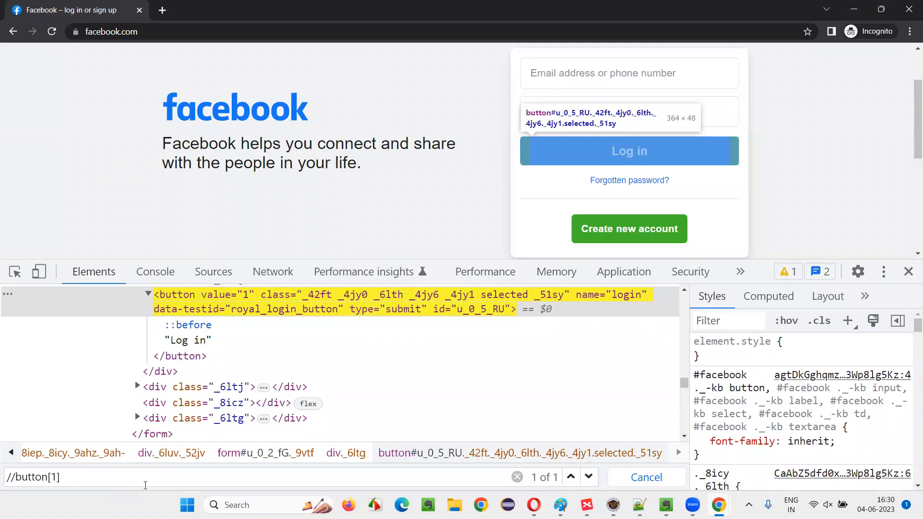
mouse_move(380, 364)
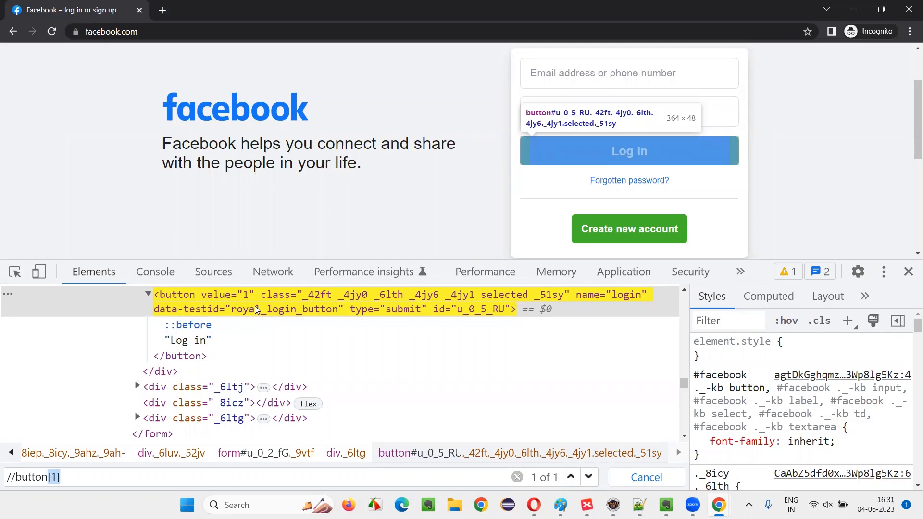
mouse_move(564, 483)
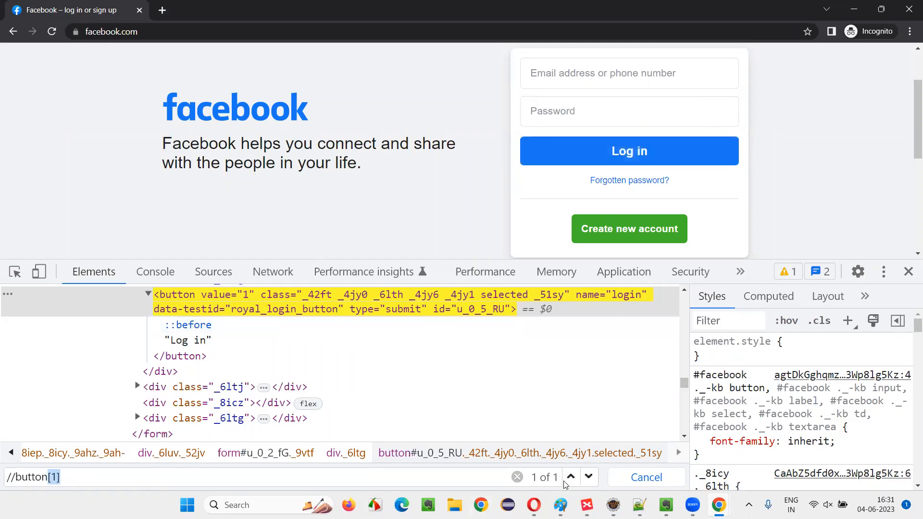
left_click(586, 504)
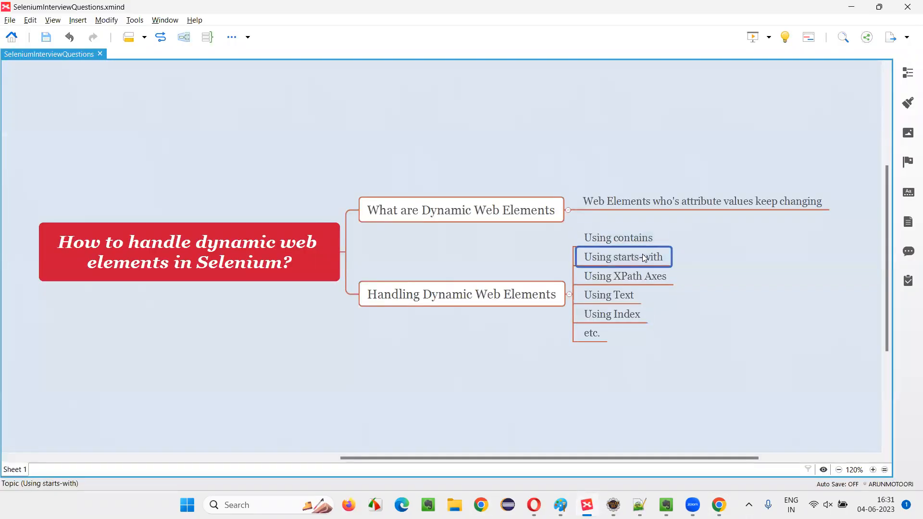
left_click(623, 276)
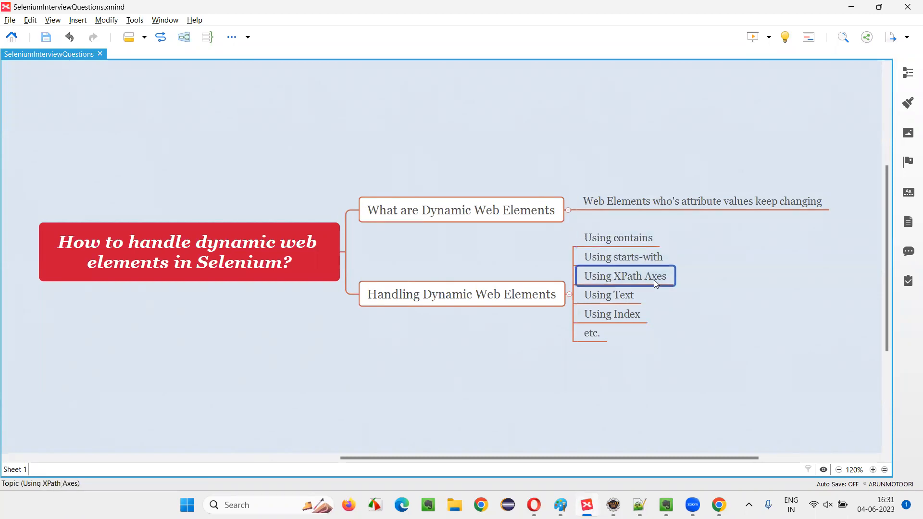
left_click(611, 314)
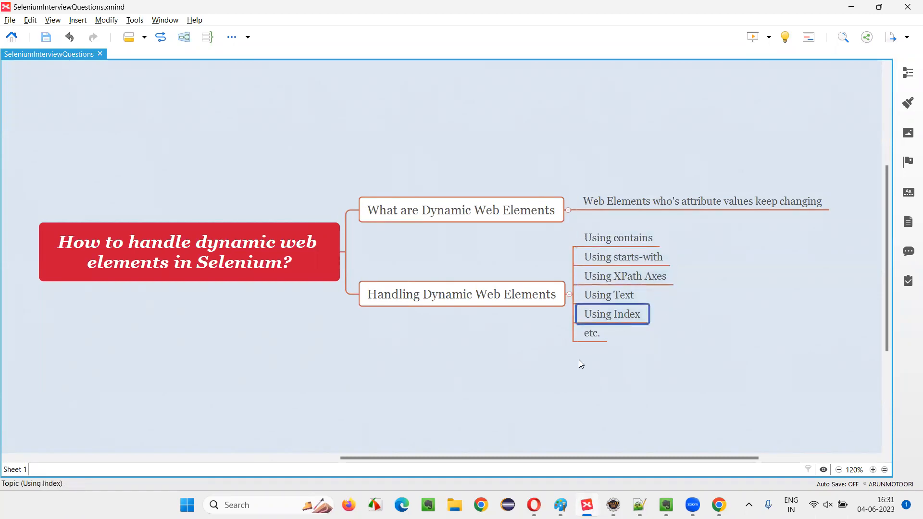
left_click(189, 252)
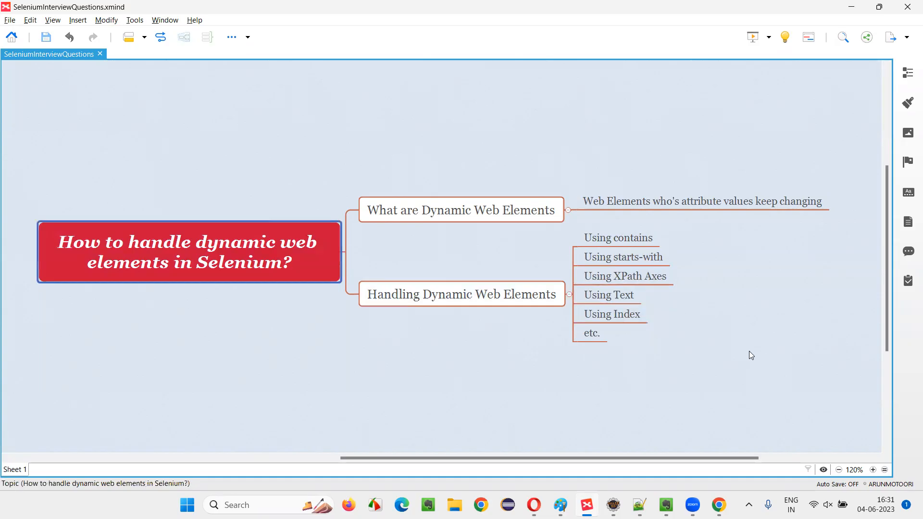
mouse_move(288, 247)
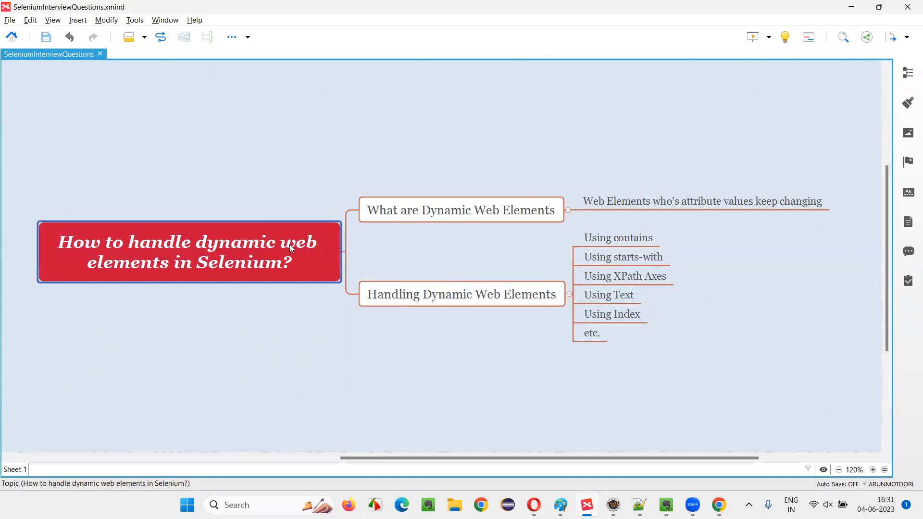
mouse_move(254, 275)
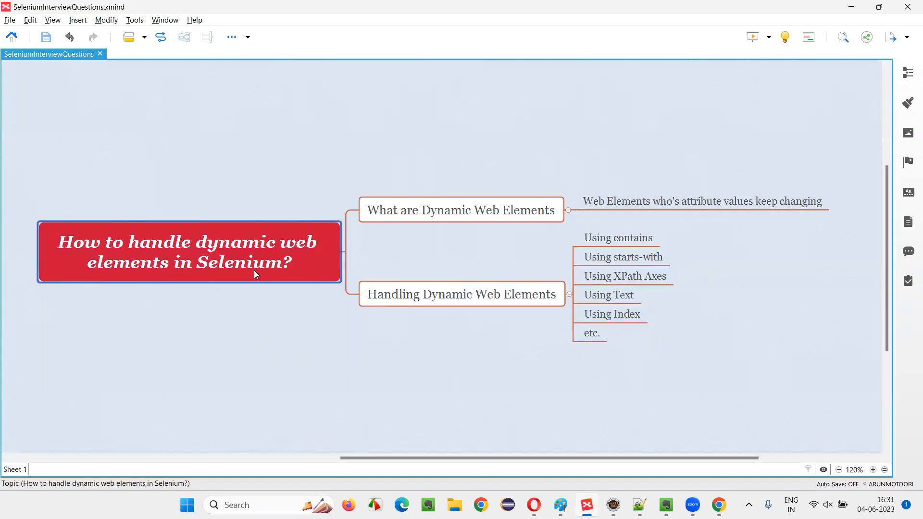